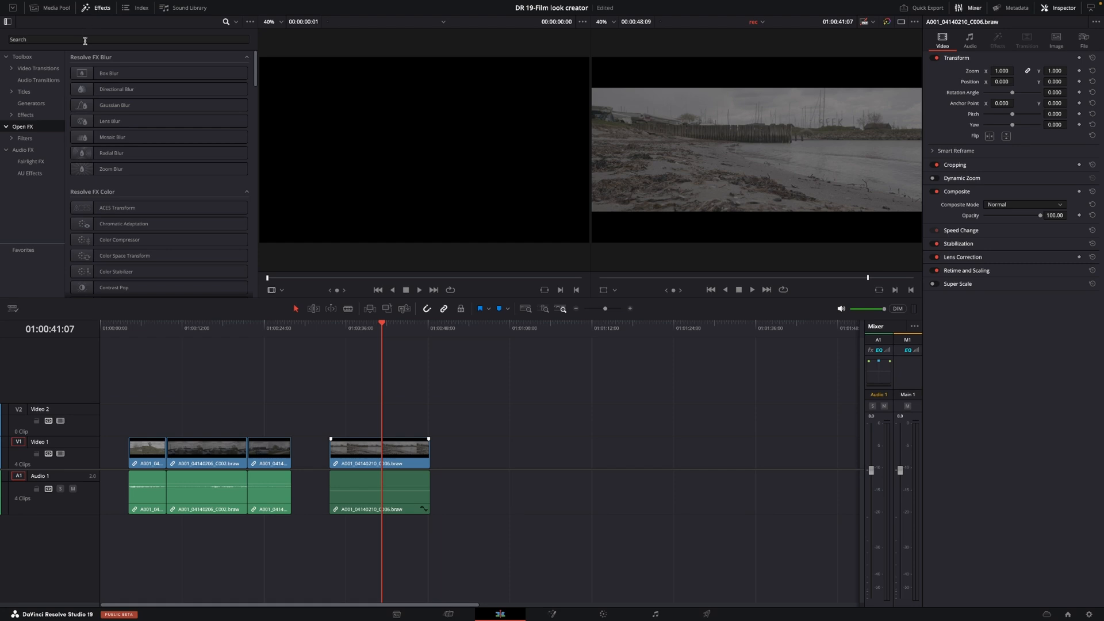
# Search the Effects library for 'film' to find Film Look Creator.
pyautogui.click(126, 40)
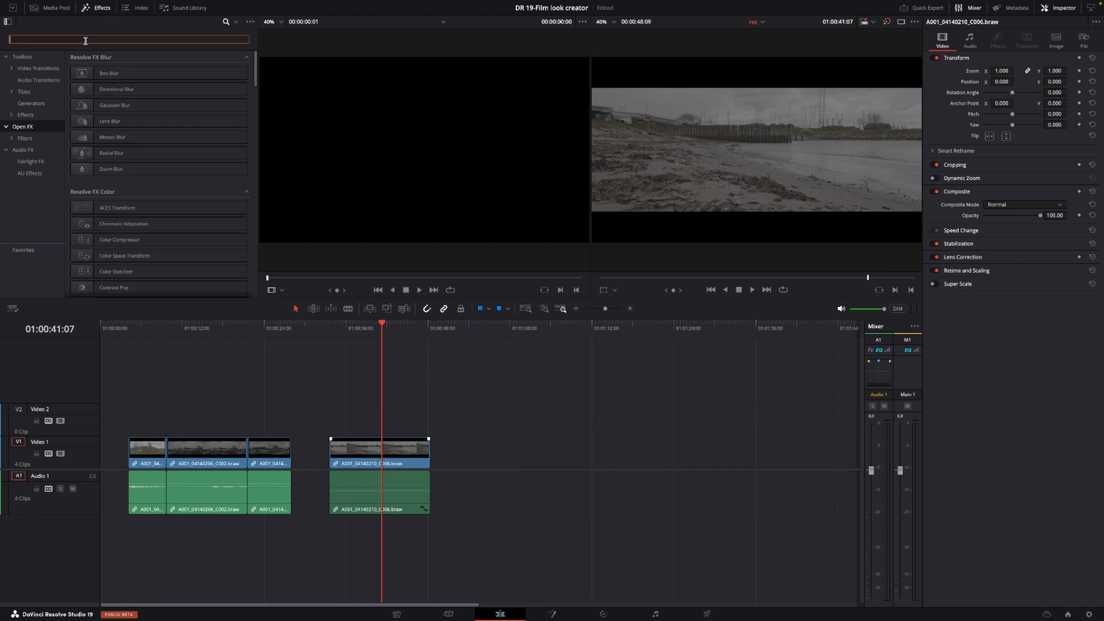
pyautogui.write('film')
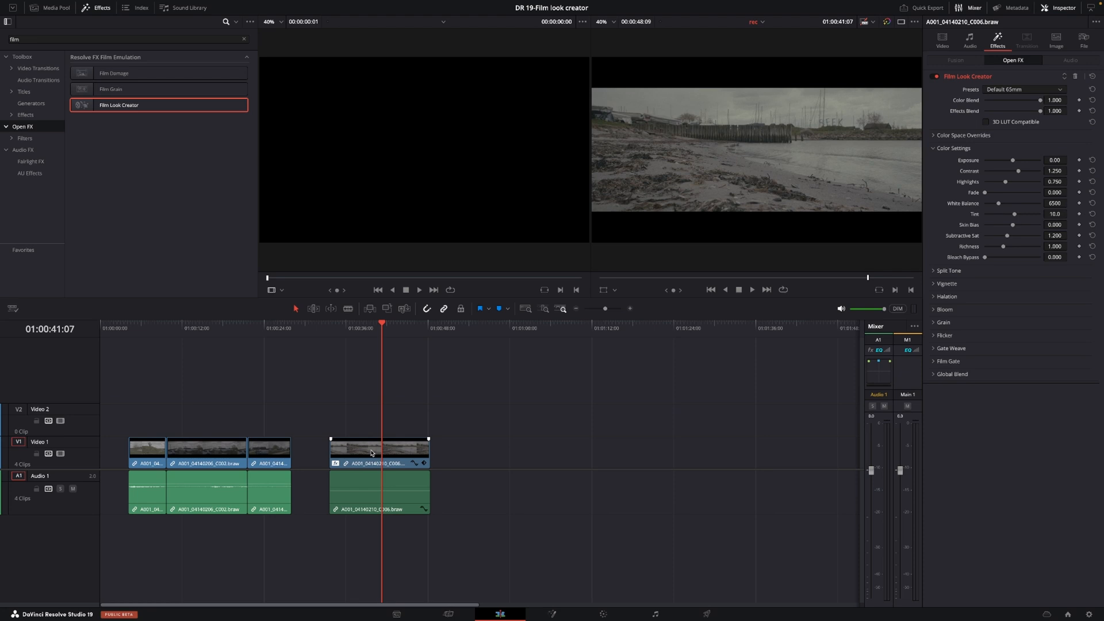
pyautogui.moveTo(400, 459)
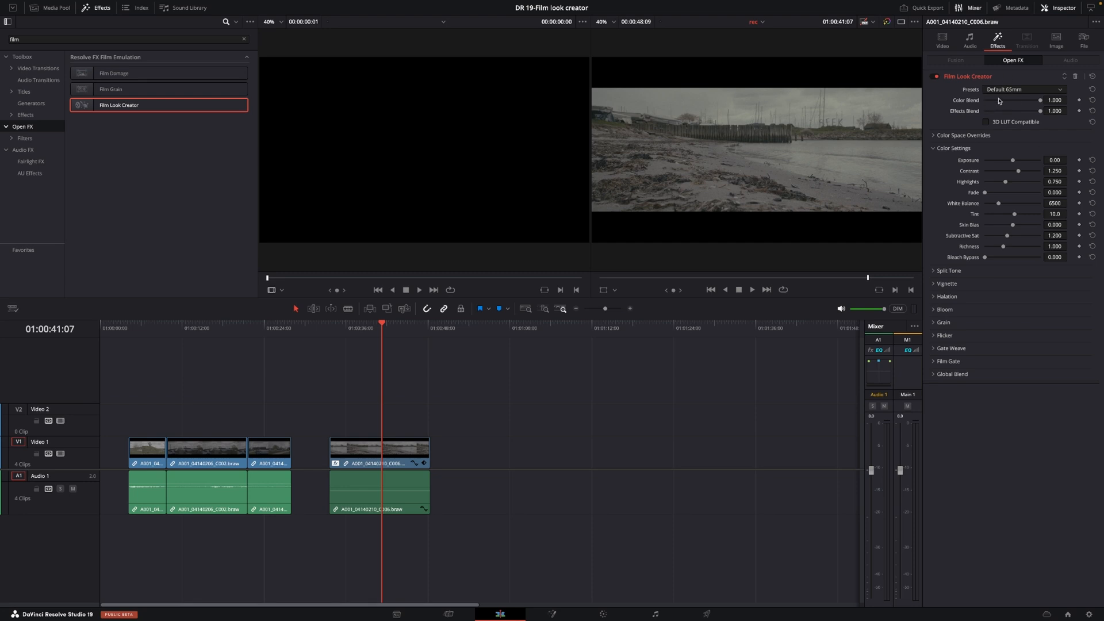
pyautogui.moveTo(1022, 92)
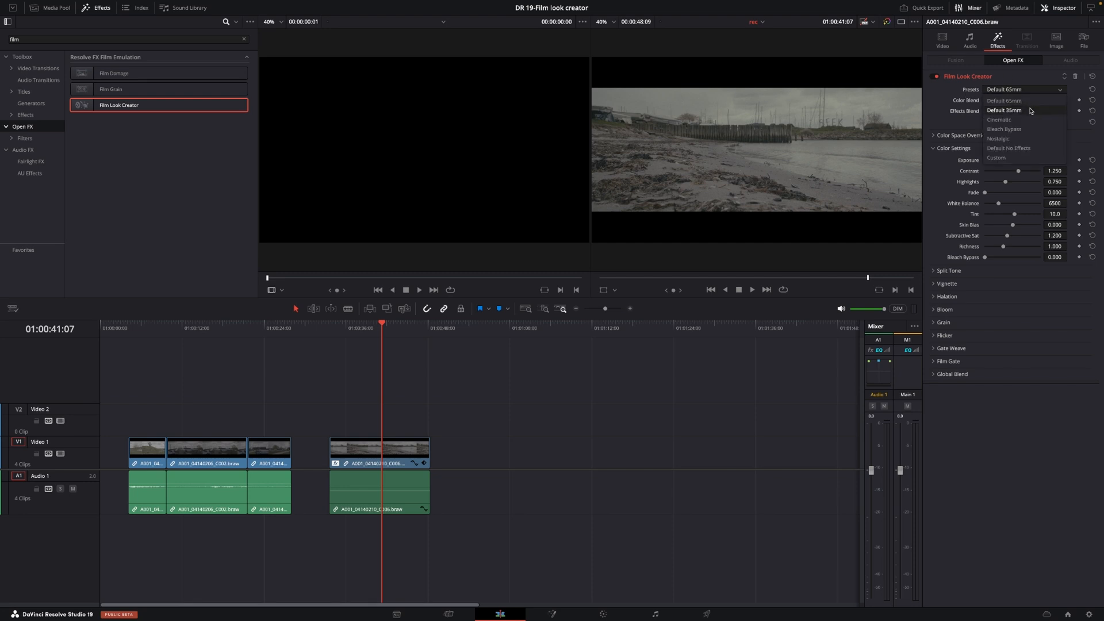
# Cycle through Default 35mm, Cinematic, Bleach Bypass and Nostalgic presets, ending on Default No Effects.
pyautogui.click(1006, 111)
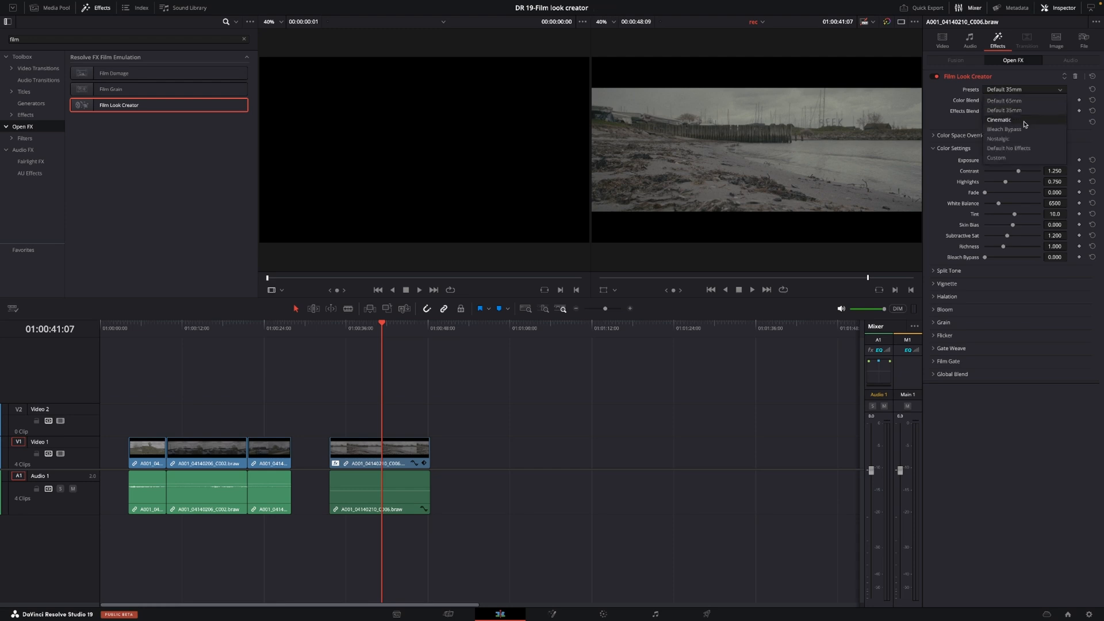
pyautogui.click(998, 119)
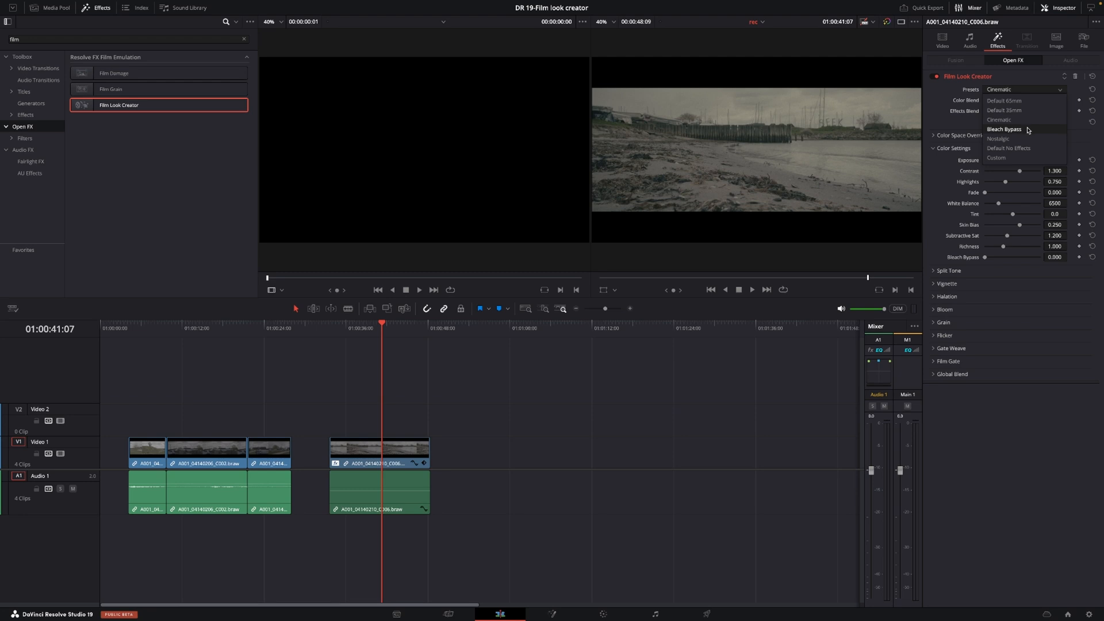
pyautogui.click(1004, 128)
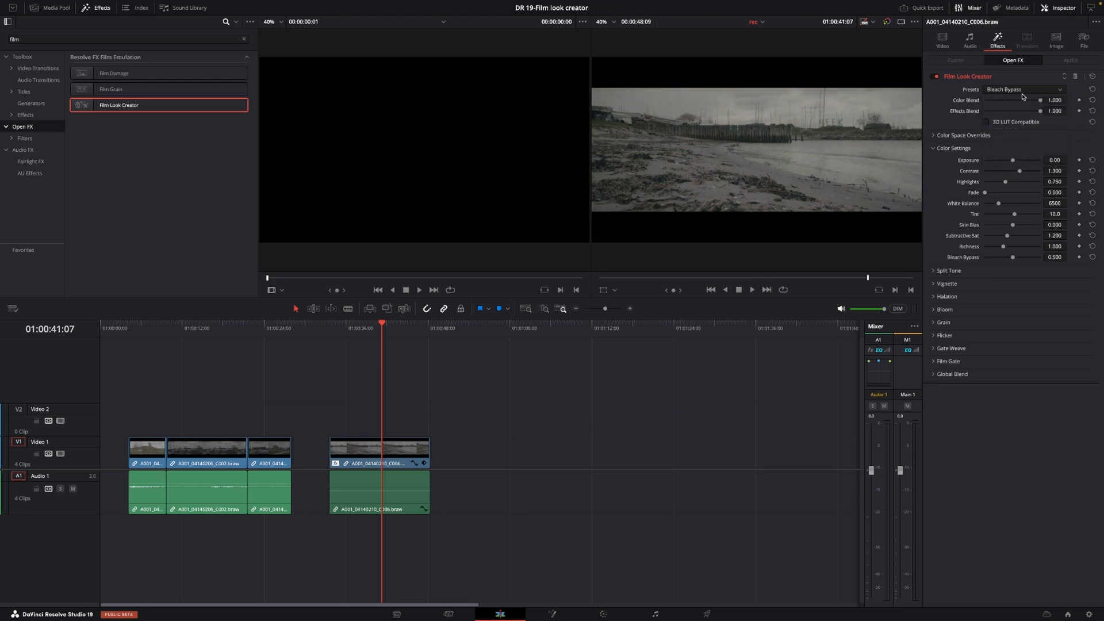
pyautogui.click(1024, 90)
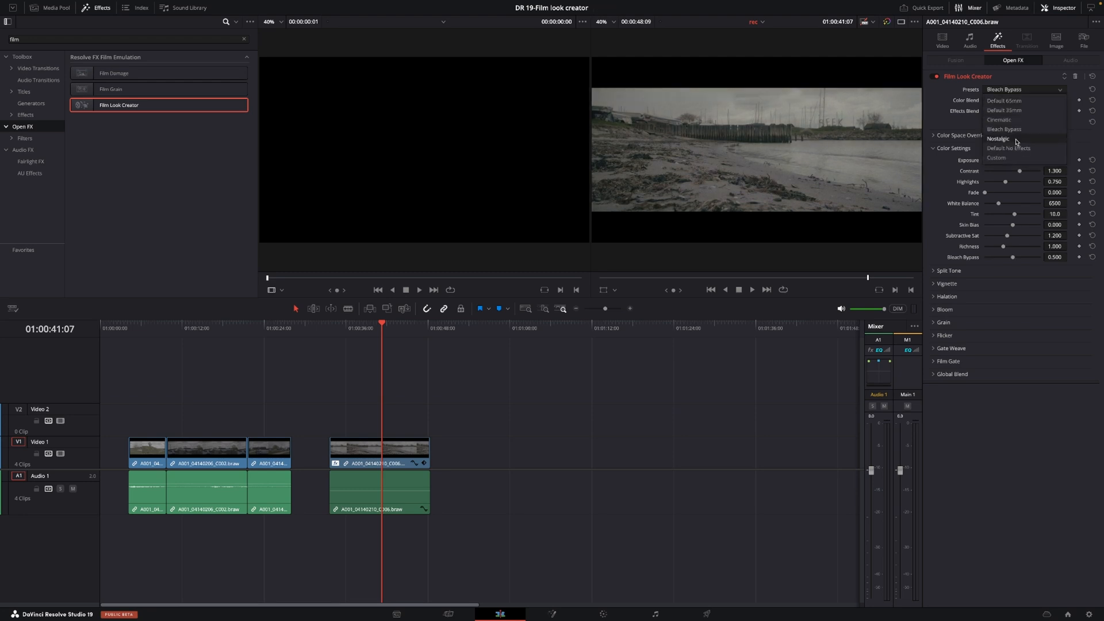
pyautogui.click(998, 138)
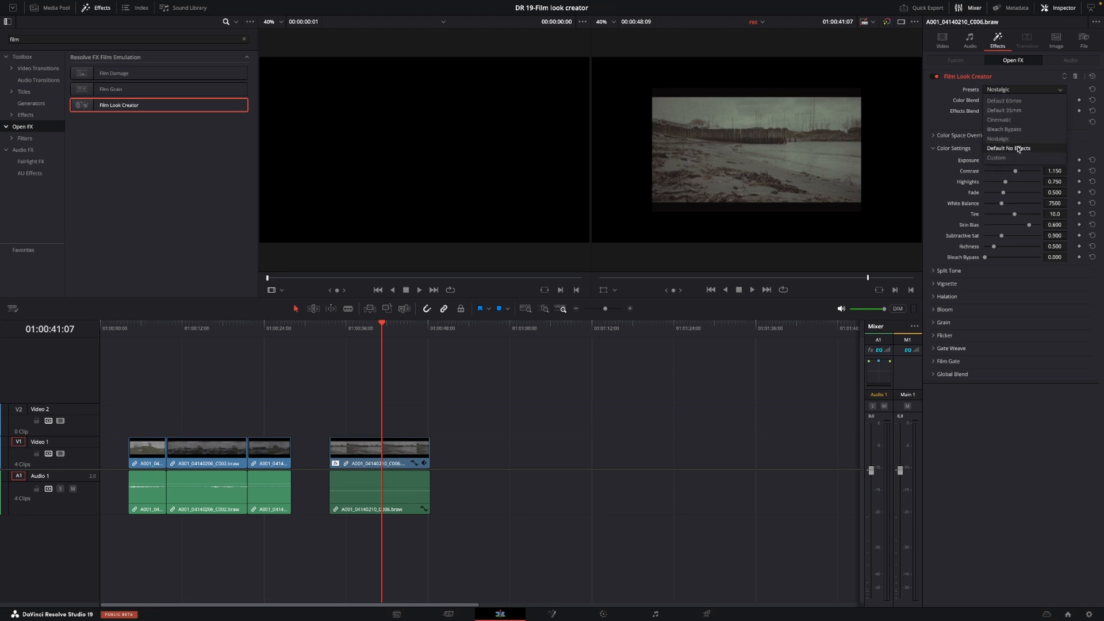
pyautogui.click(1010, 149)
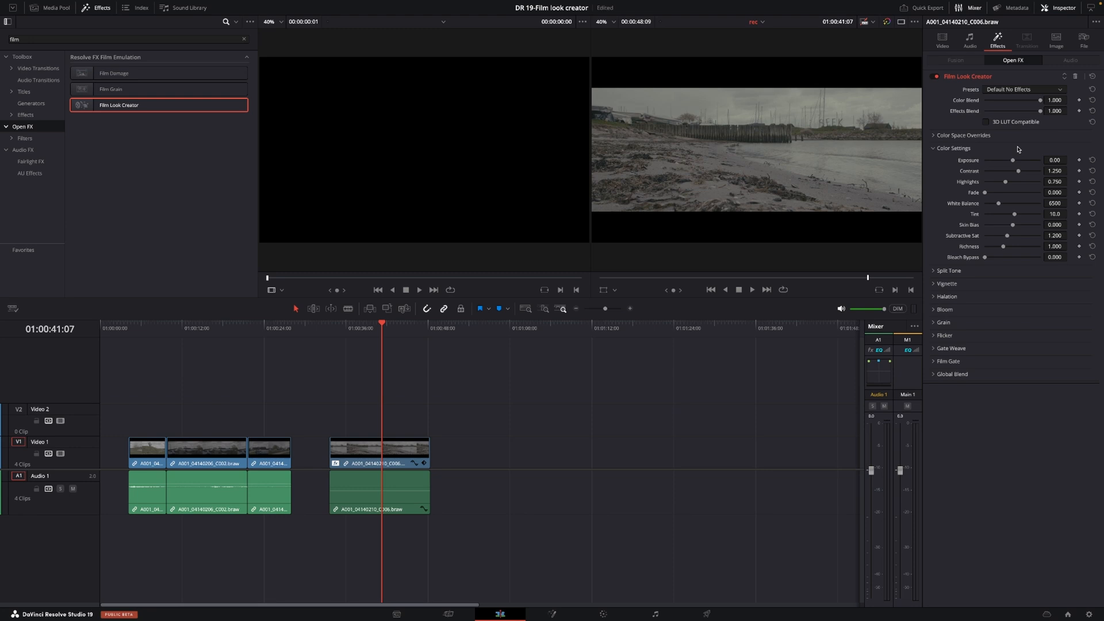
pyautogui.moveTo(1018, 161)
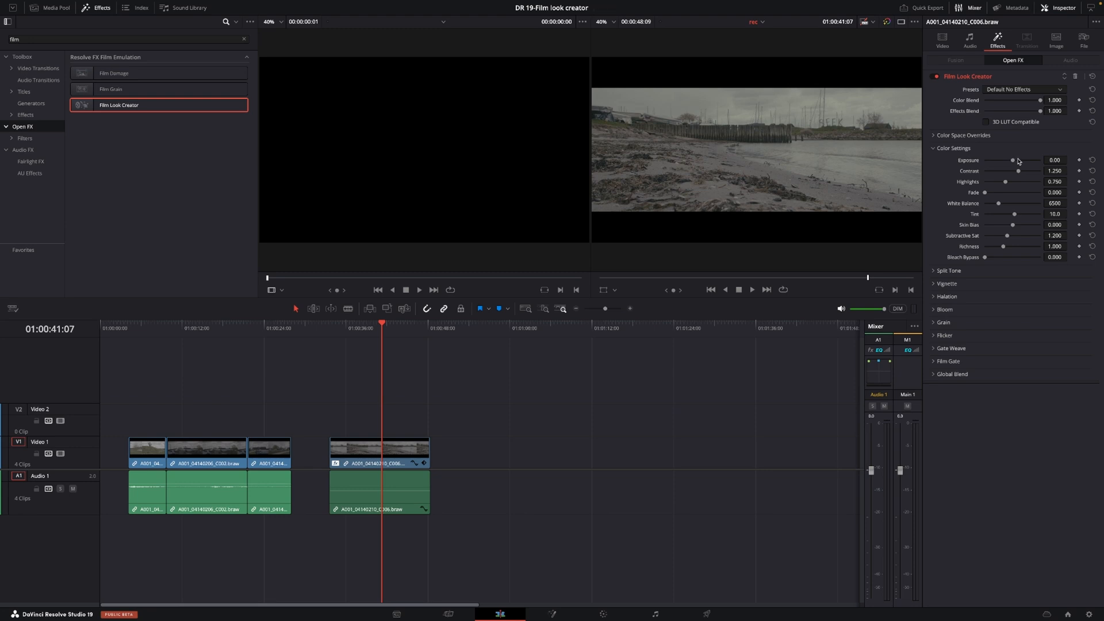
pyautogui.moveTo(956, 298)
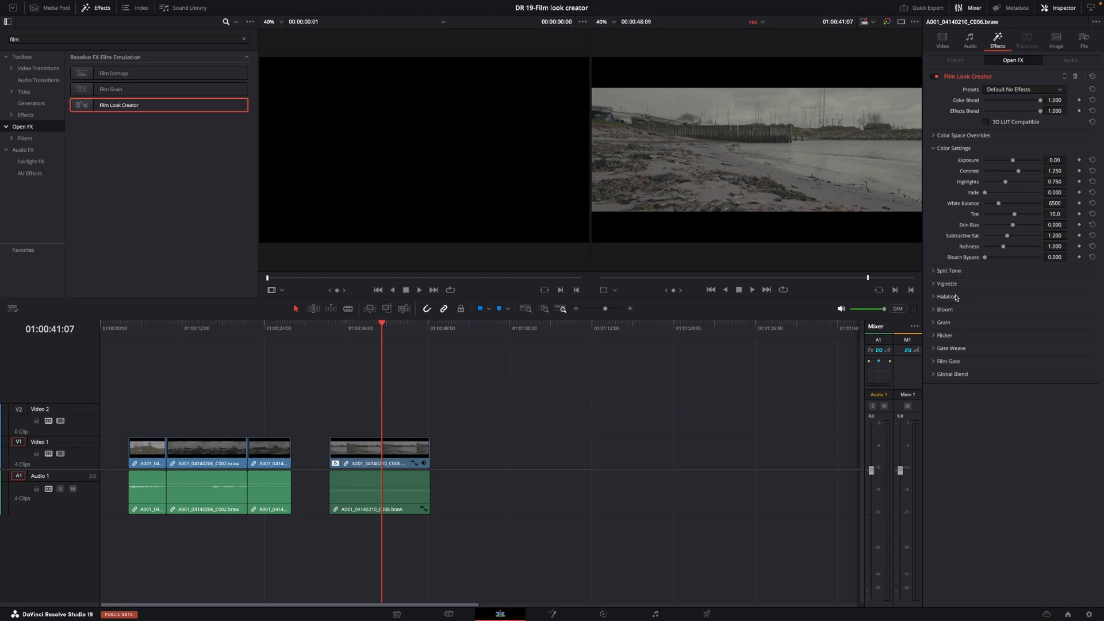
pyautogui.moveTo(974, 344)
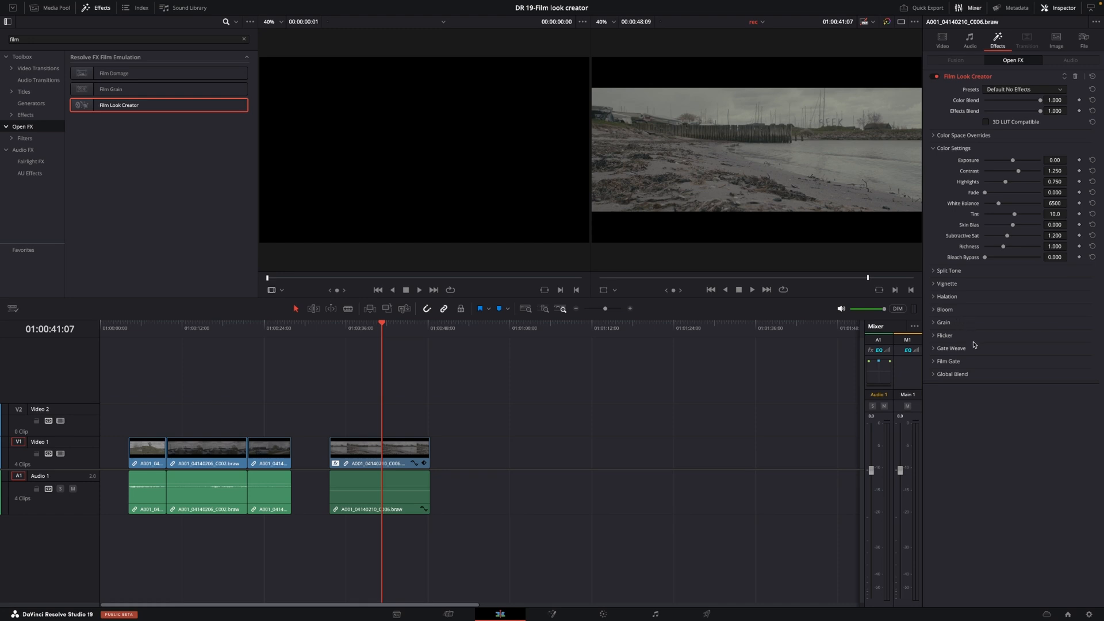
pyautogui.moveTo(978, 366)
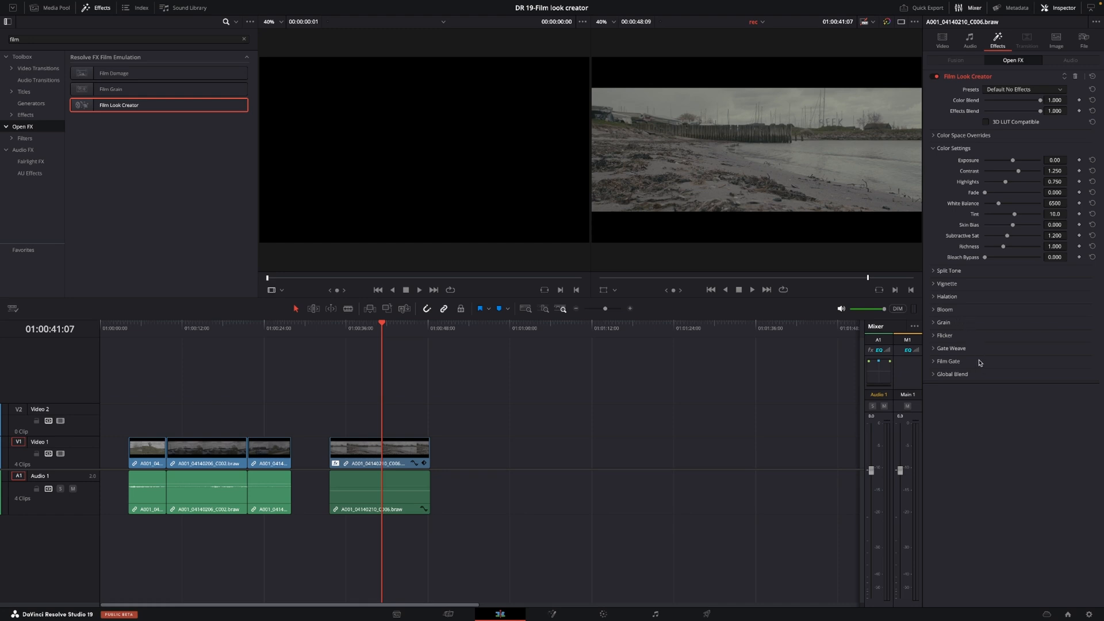
pyautogui.moveTo(993, 247)
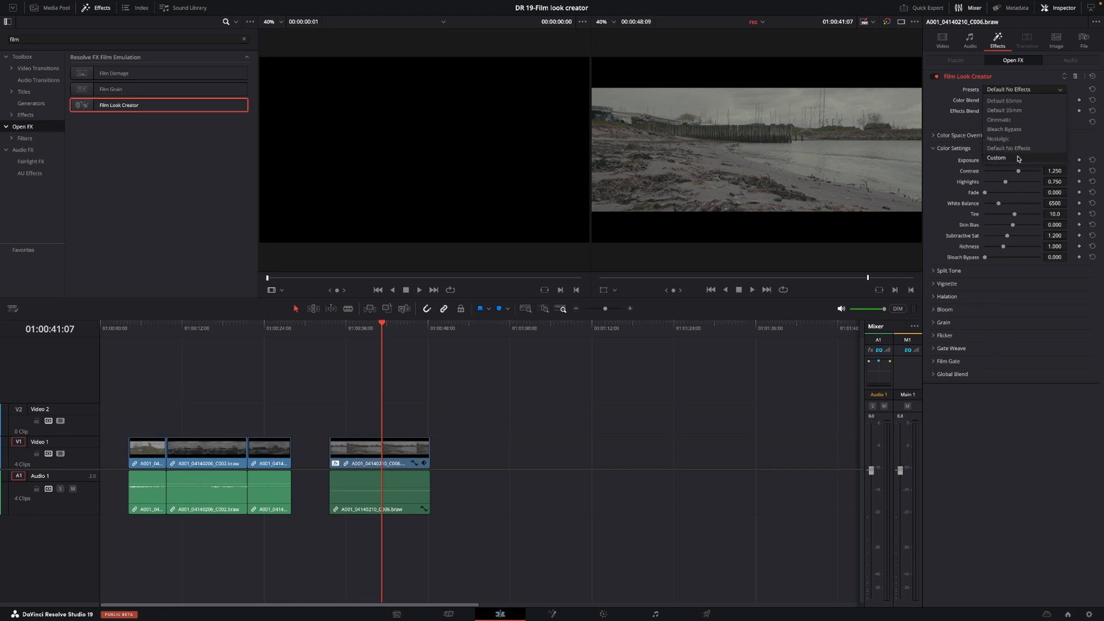
pyautogui.moveTo(1020, 148)
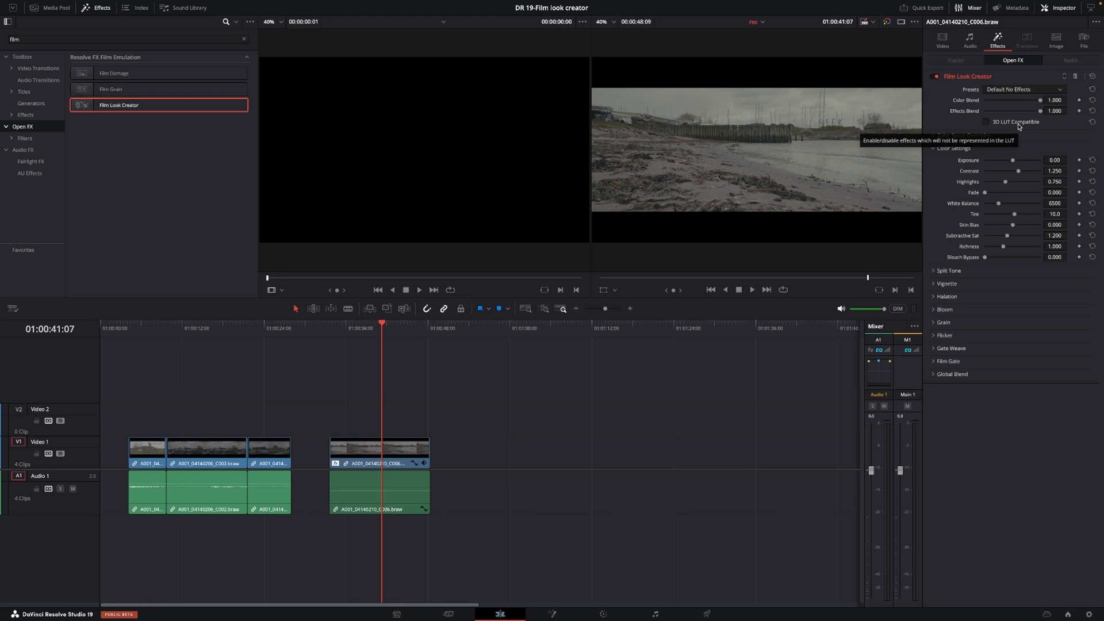
# Make the look 3D LUT compatible, input Blackmagic Wide Gamut Gen 4/5, then collapse overrides.
pyautogui.click(986, 111)
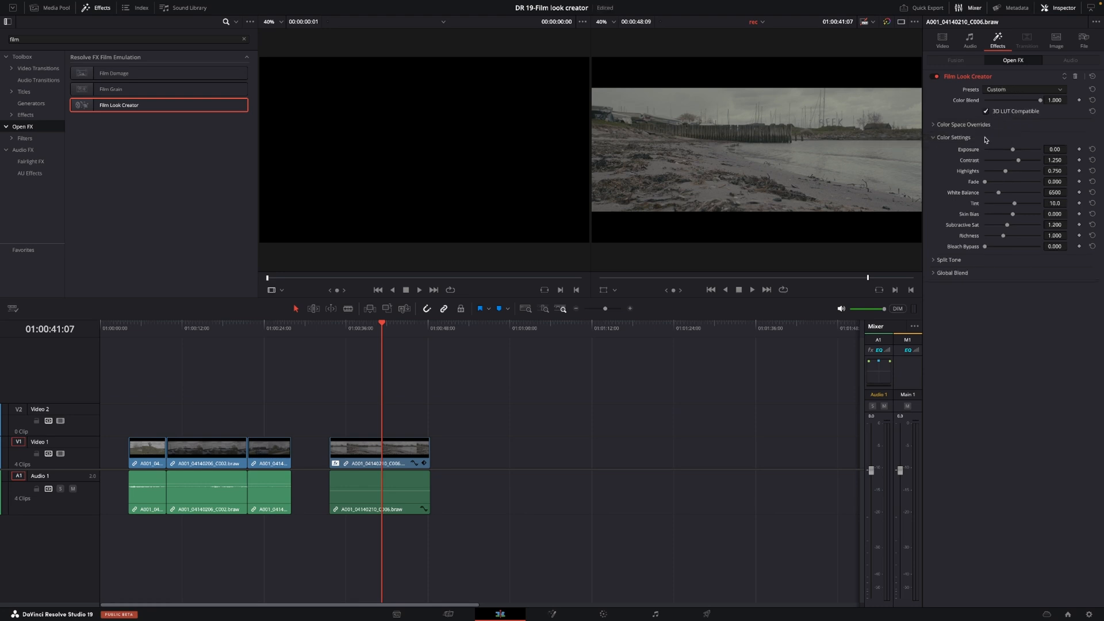
pyautogui.moveTo(948, 240)
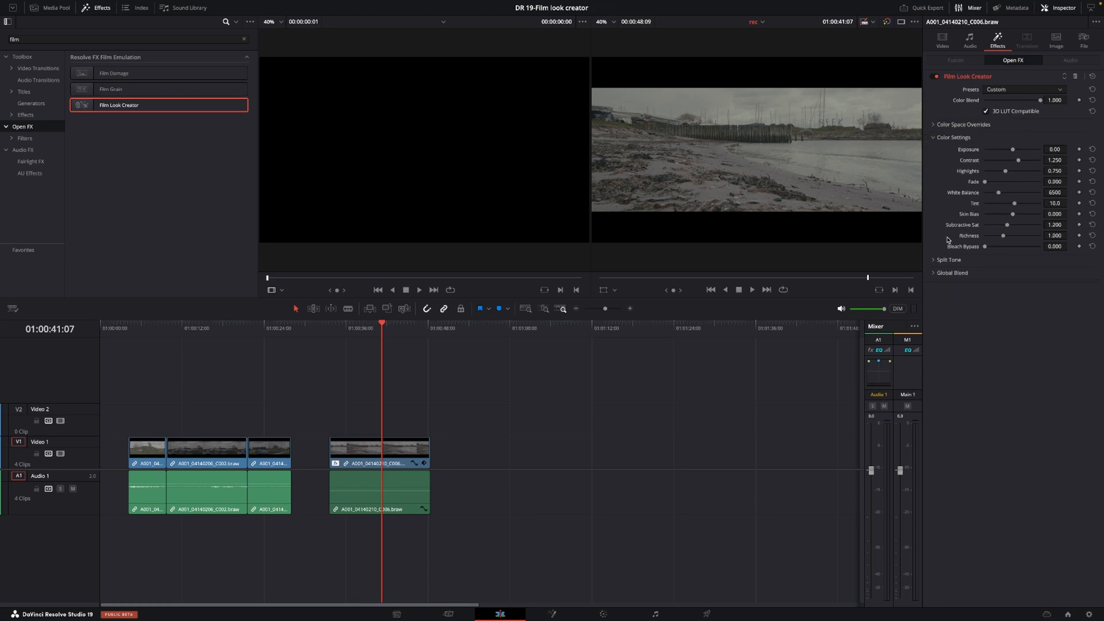
pyautogui.moveTo(965, 192)
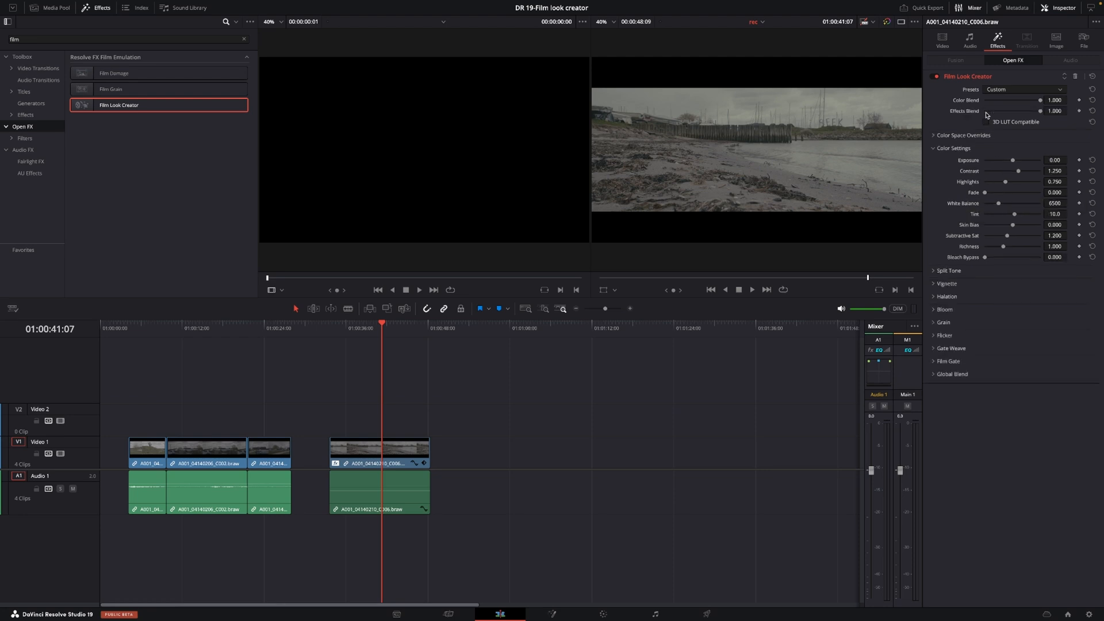
pyautogui.moveTo(979, 125)
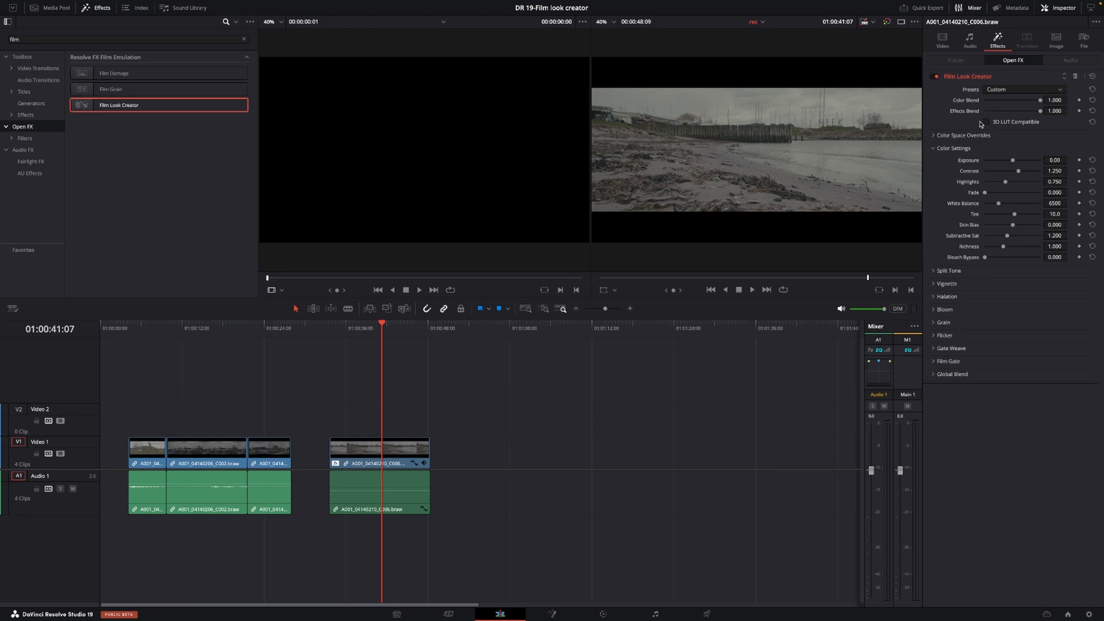
pyautogui.click(935, 135)
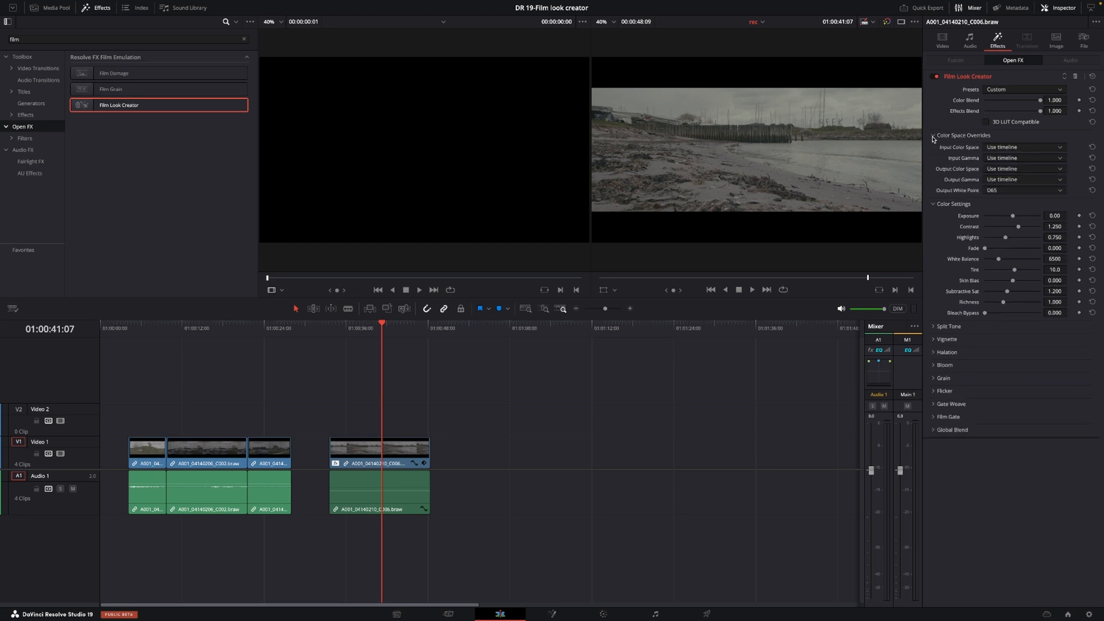
pyautogui.moveTo(965, 148)
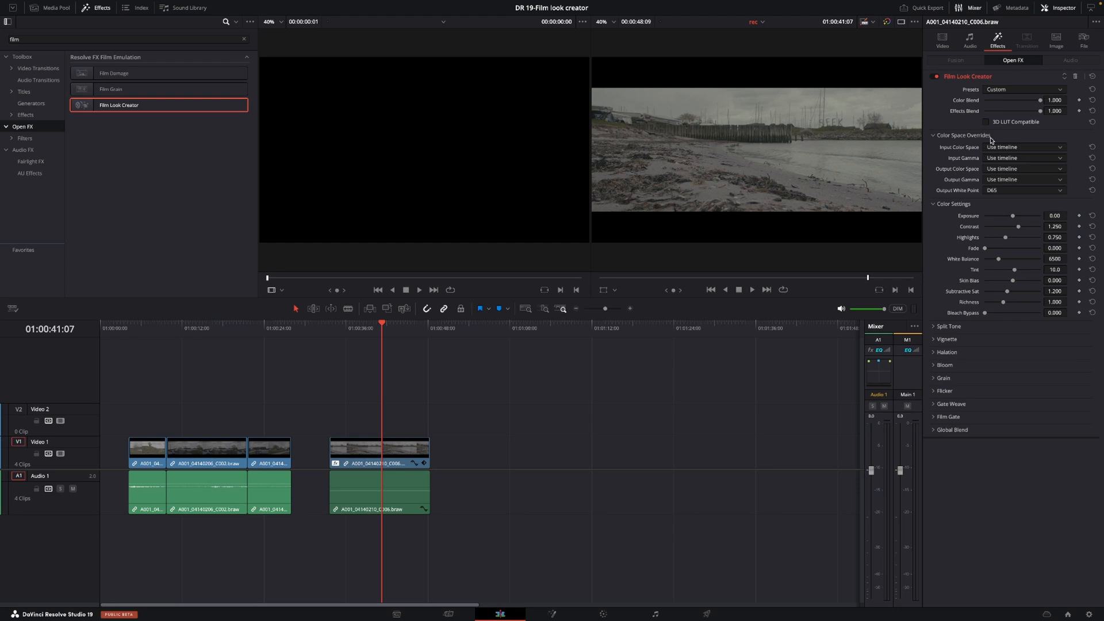
pyautogui.moveTo(966, 163)
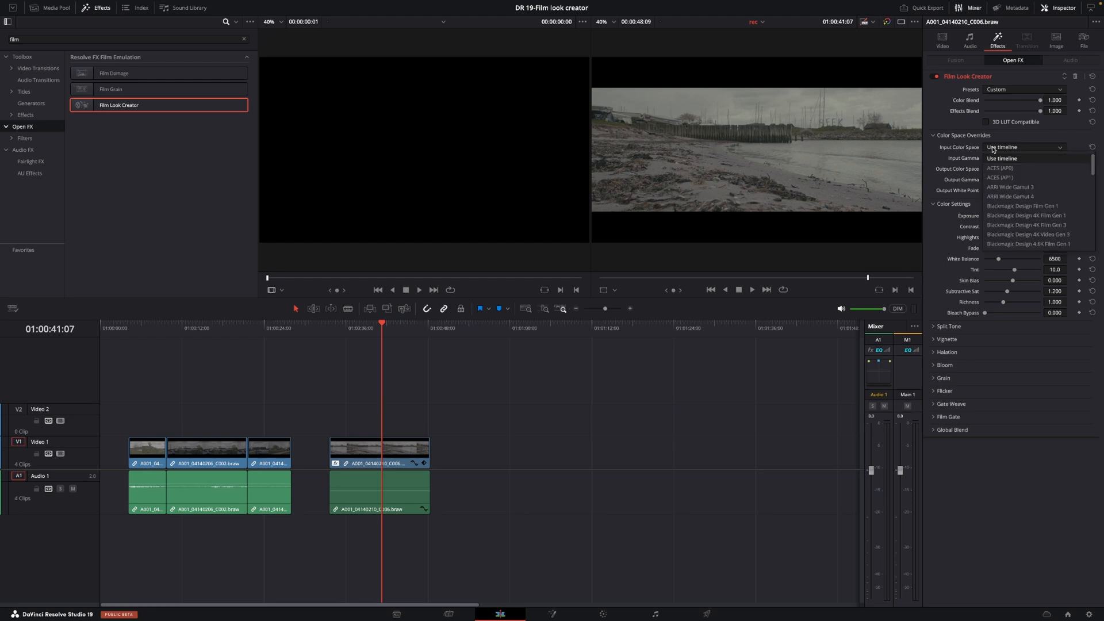
pyautogui.scroll(-3)
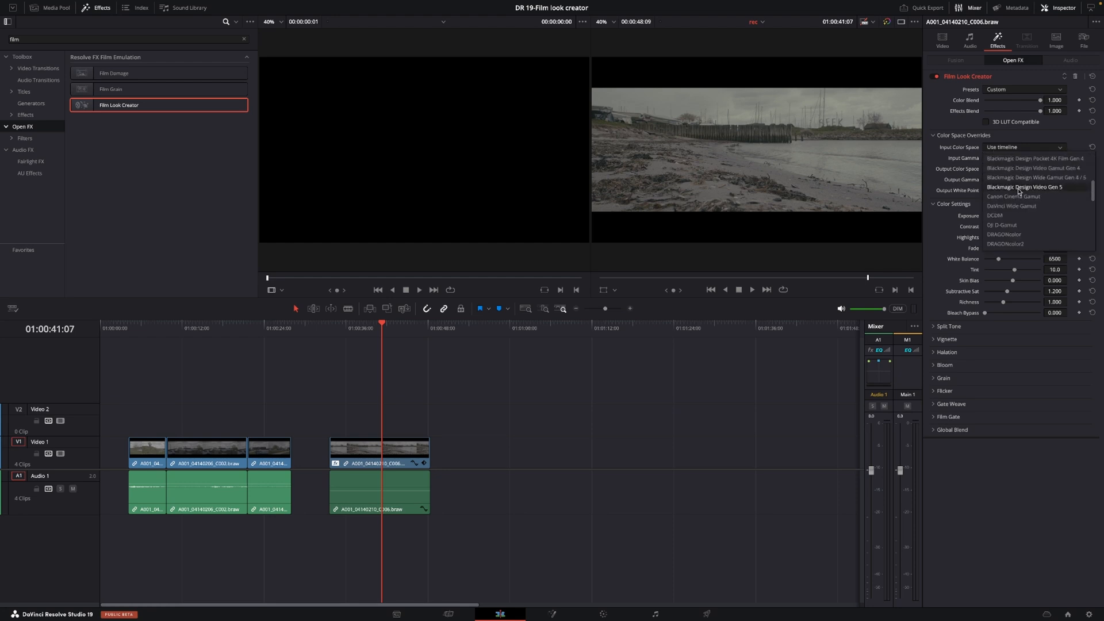
pyautogui.moveTo(1036, 177)
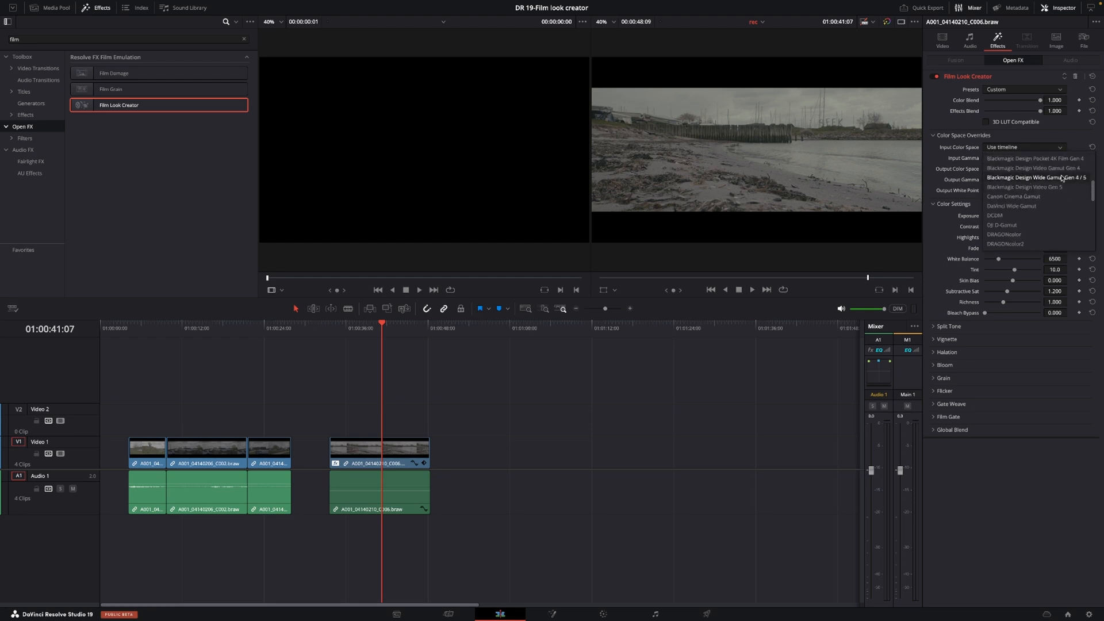
pyautogui.click(1036, 178)
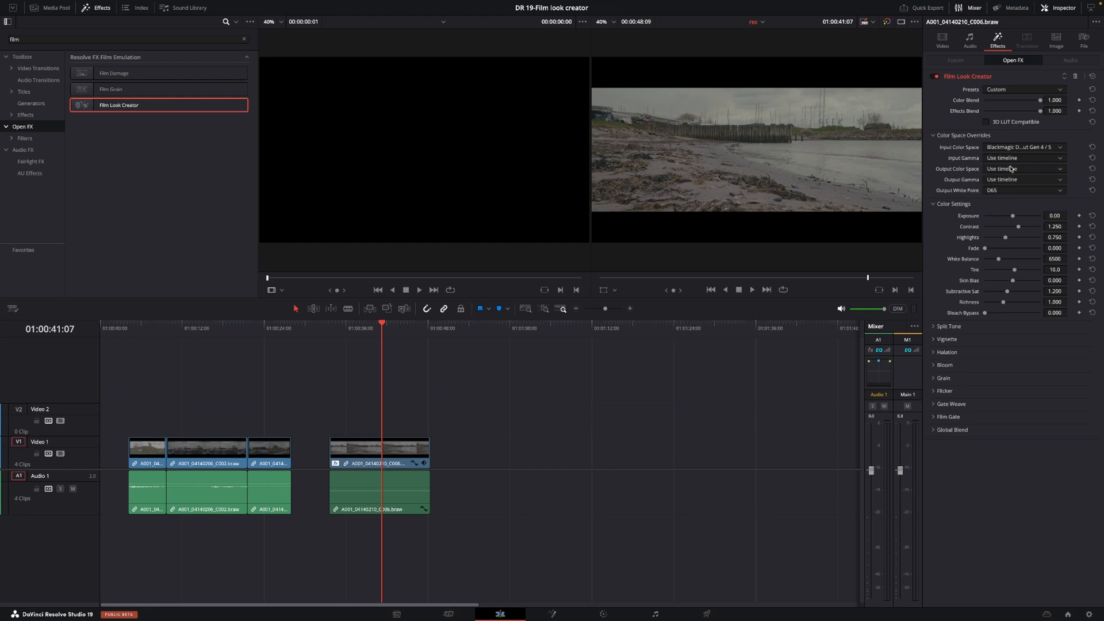
pyautogui.click(934, 135)
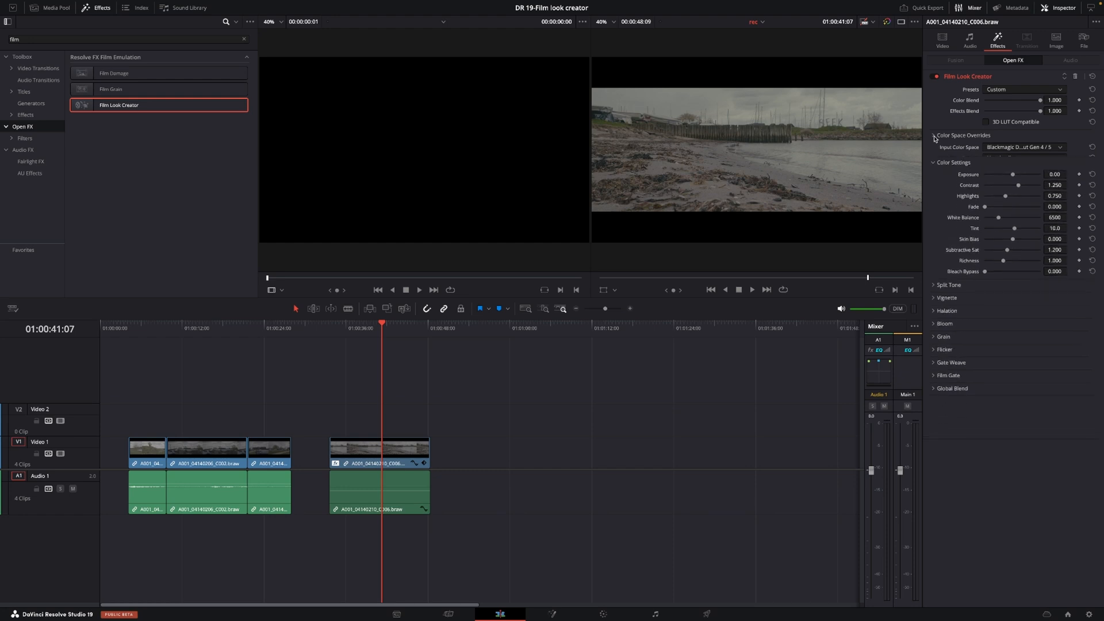
pyautogui.click(934, 135)
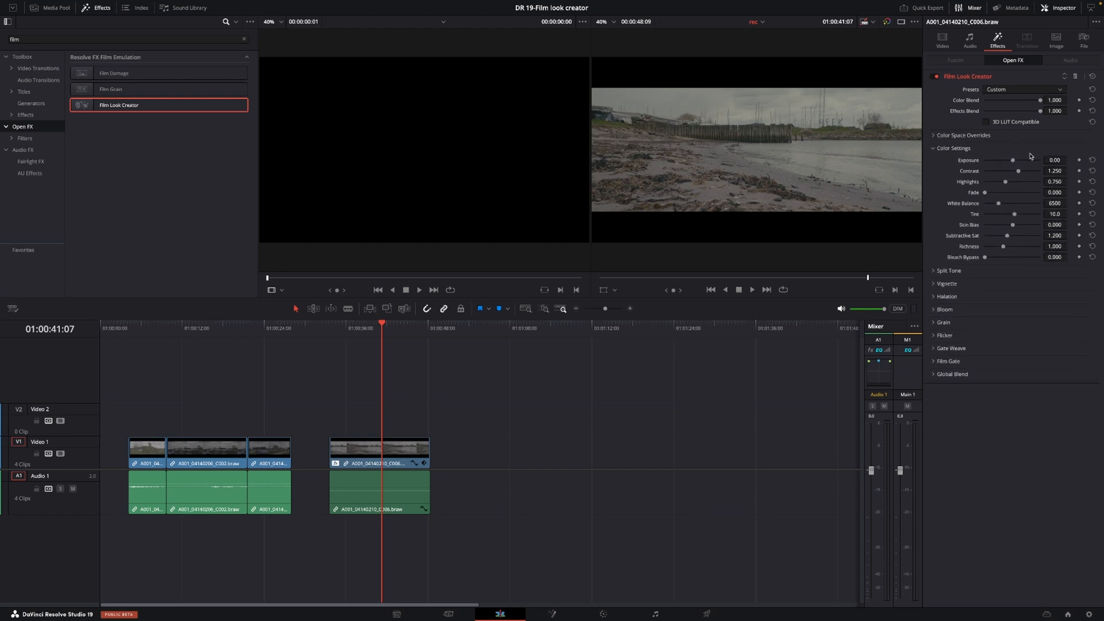
pyautogui.moveTo(1019, 161)
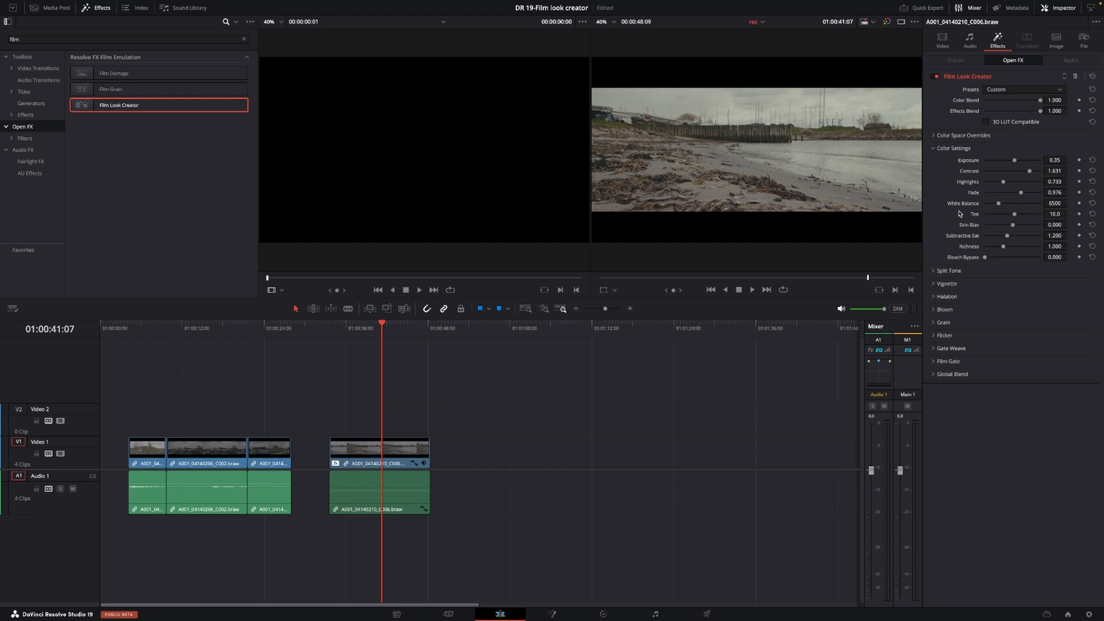
pyautogui.moveTo(1000, 207)
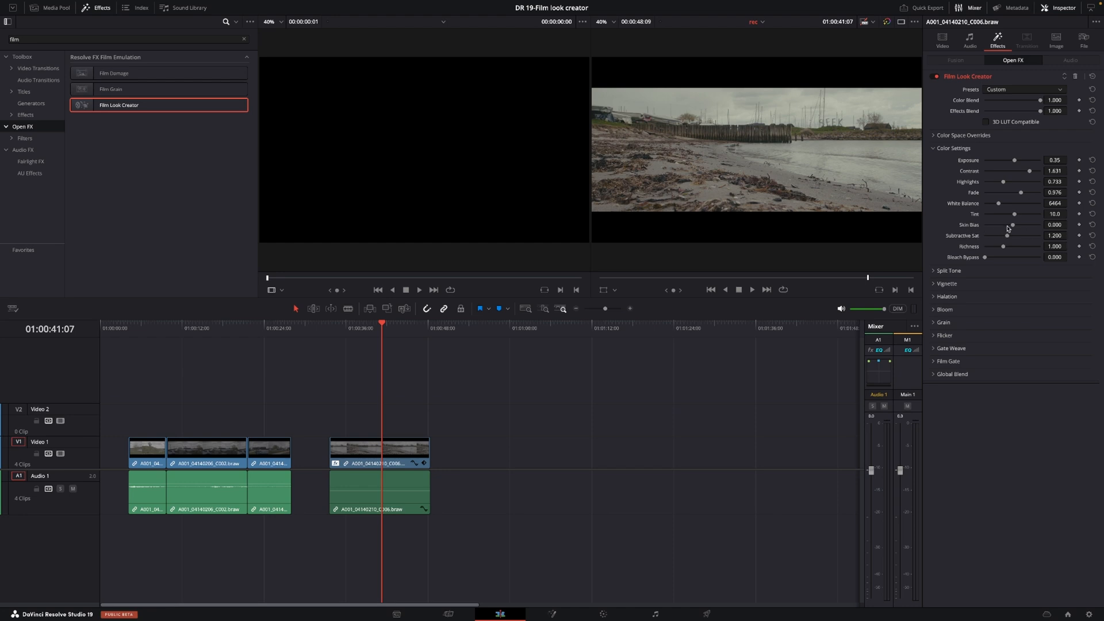
pyautogui.moveTo(975, 232)
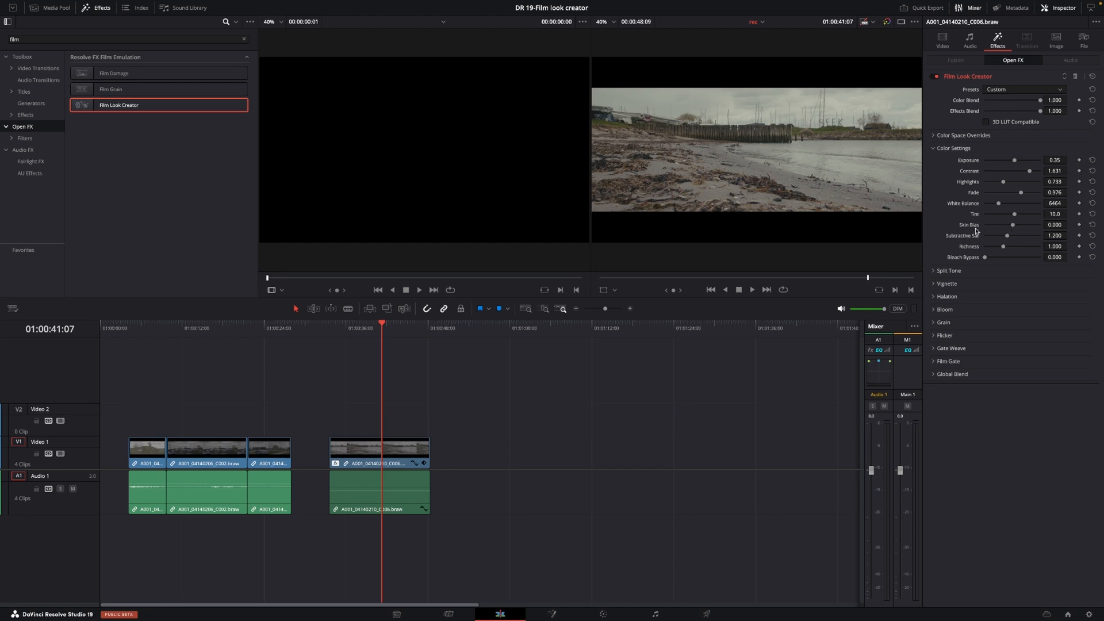
pyautogui.moveTo(1000, 228)
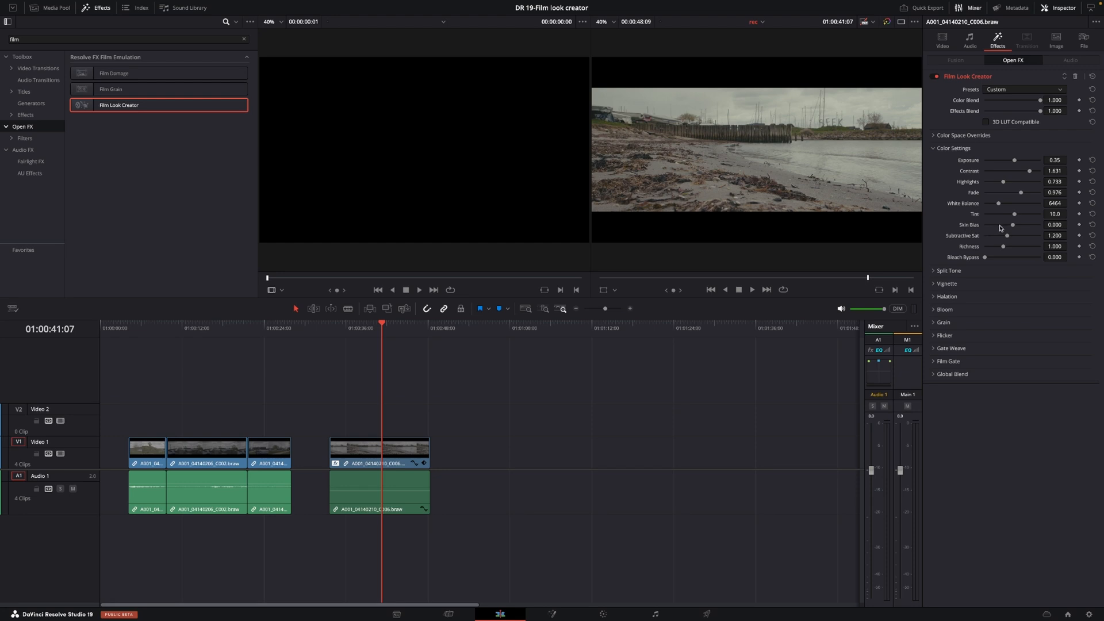
pyautogui.moveTo(1017, 227)
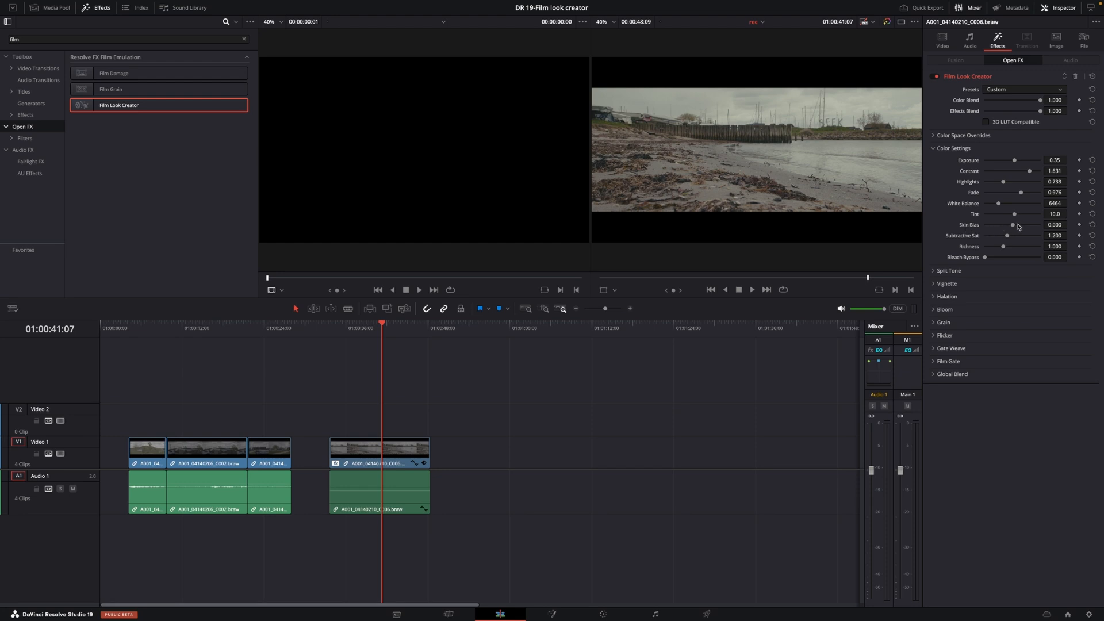
pyautogui.moveTo(1016, 241)
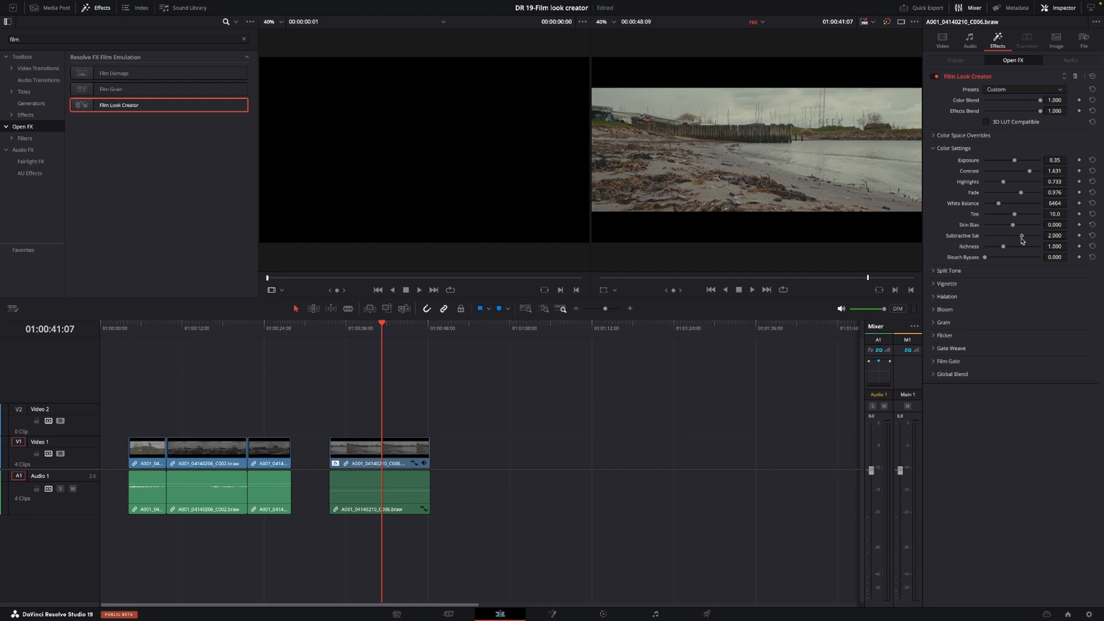
pyautogui.moveTo(1001, 239)
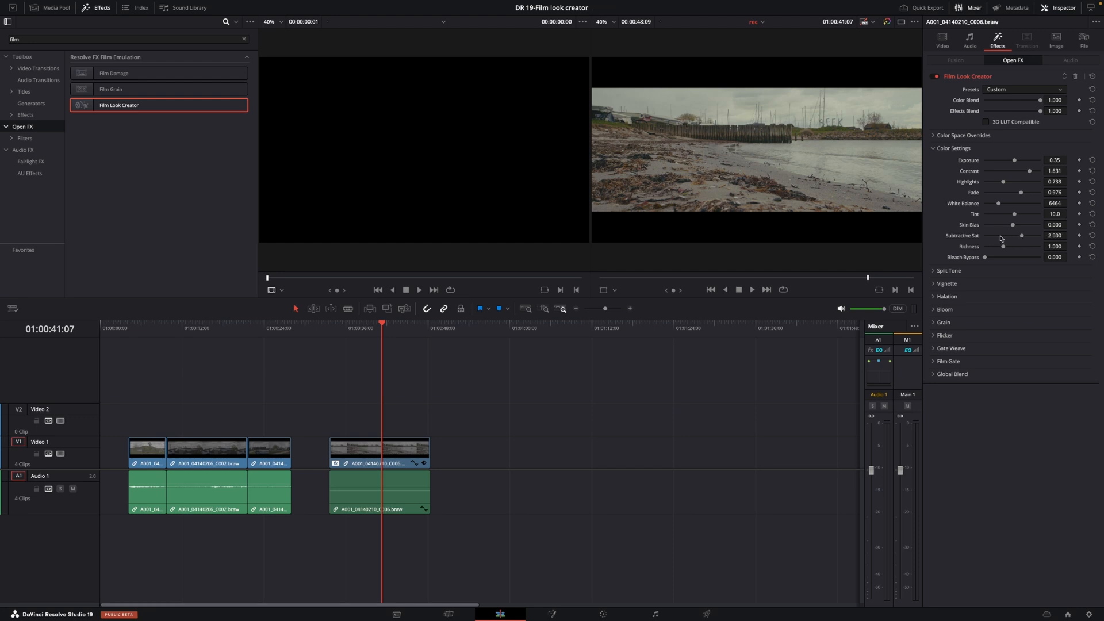
pyautogui.moveTo(985, 242)
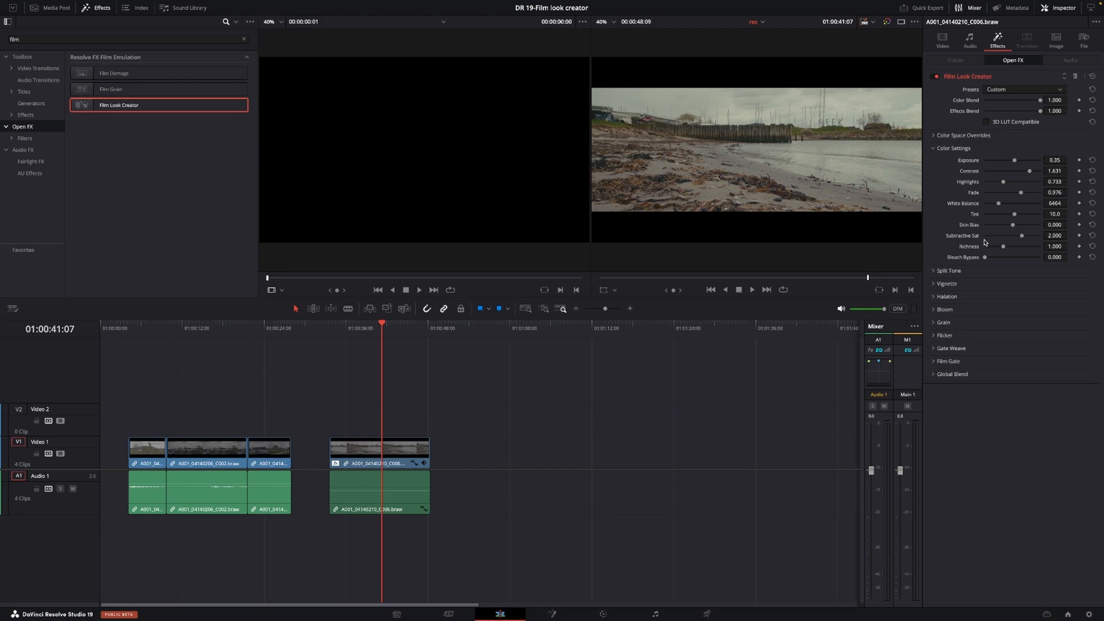
pyautogui.moveTo(967, 250)
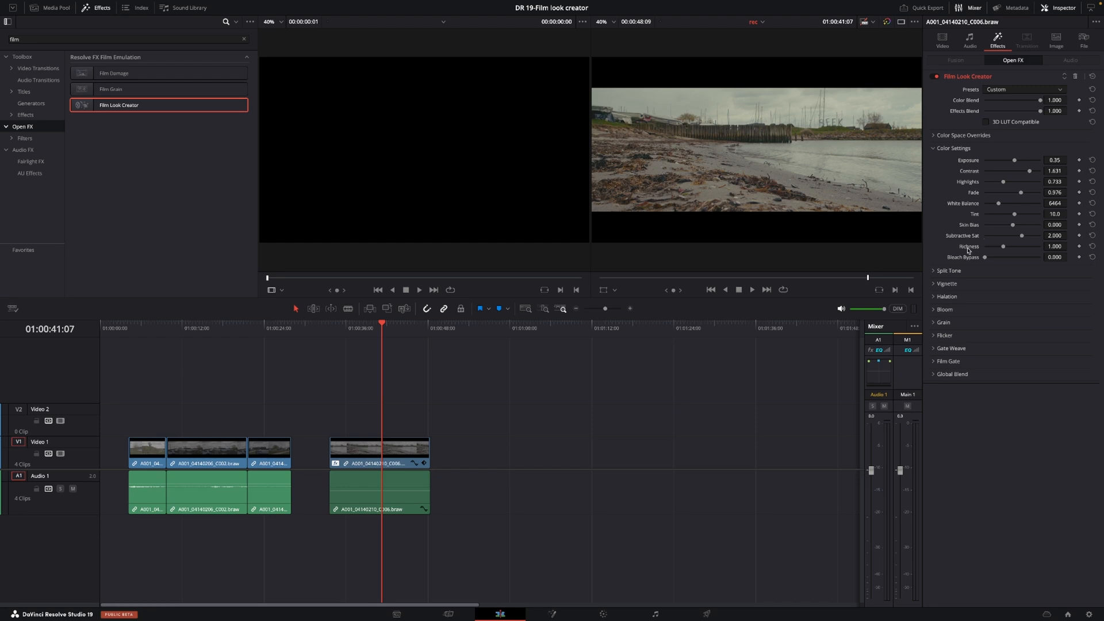
pyautogui.moveTo(969, 246)
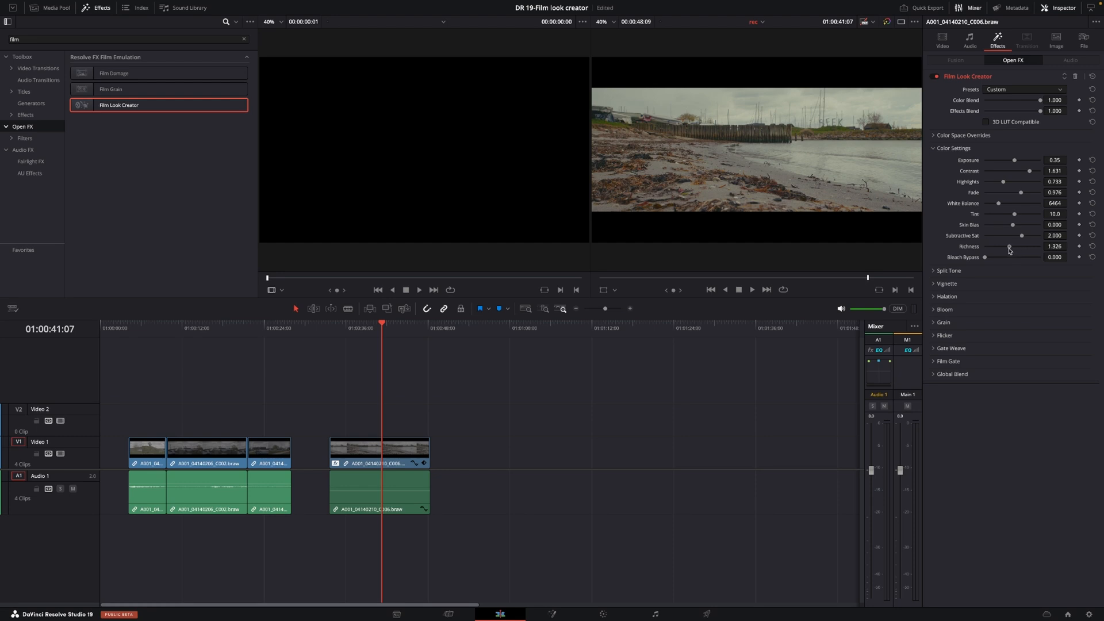
pyautogui.moveTo(968, 258)
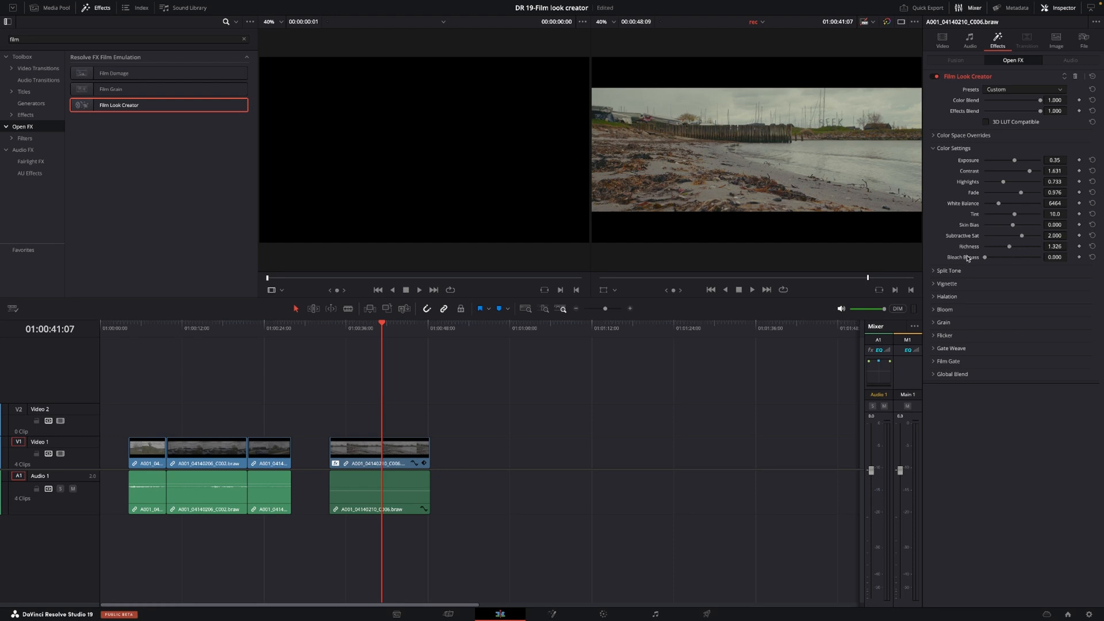
pyautogui.moveTo(969, 257)
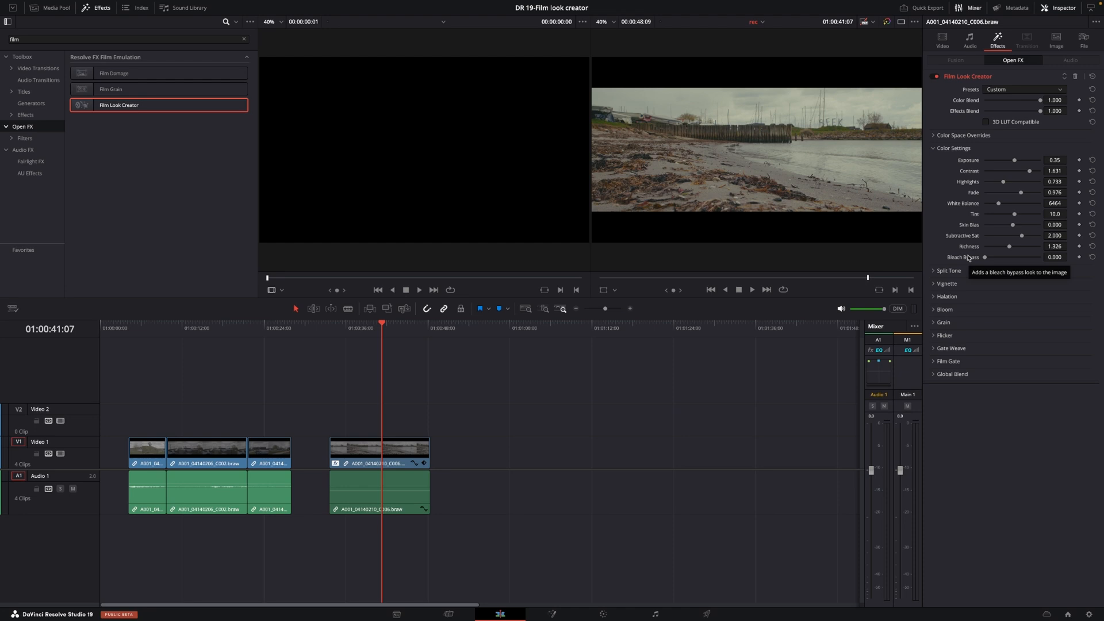
pyautogui.moveTo(987, 258)
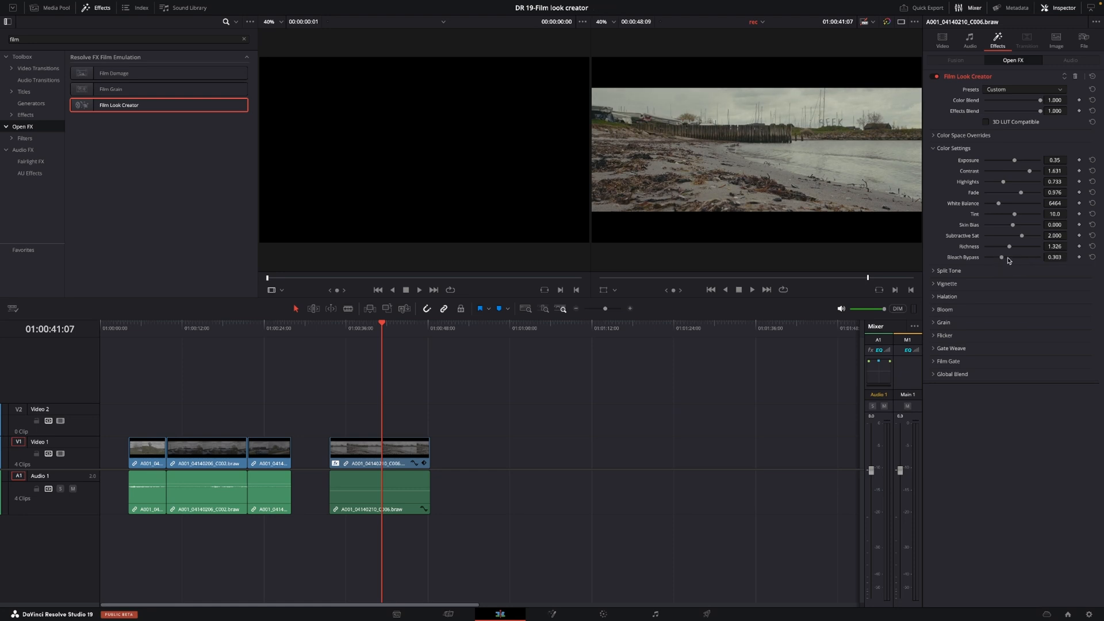
# Expand the Split Tone section and enable split toning.
pyautogui.click(949, 270)
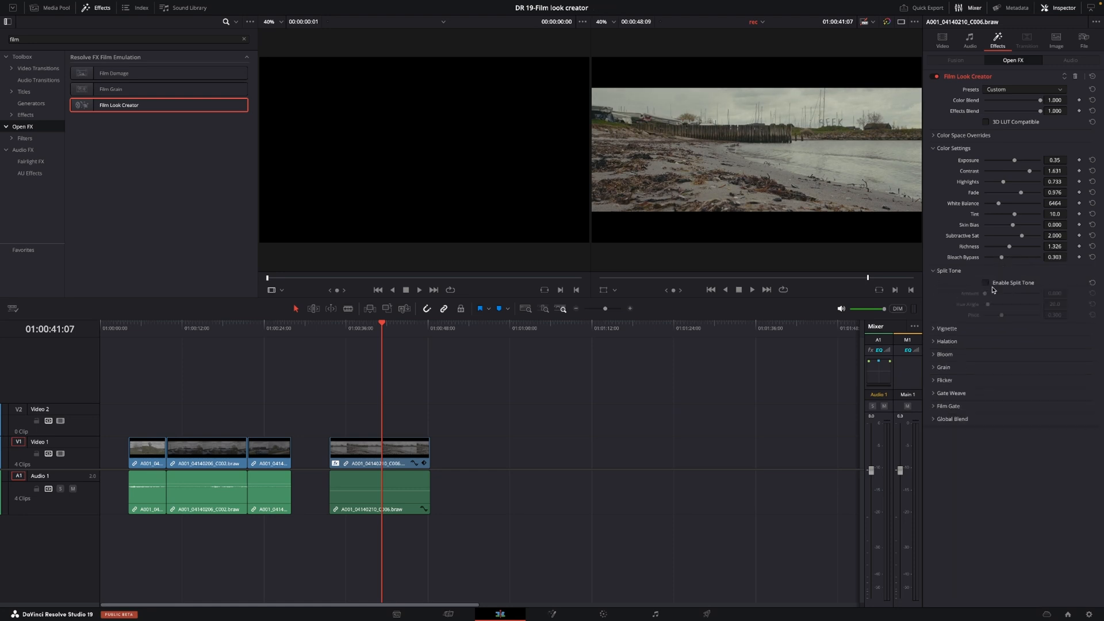
pyautogui.click(985, 283)
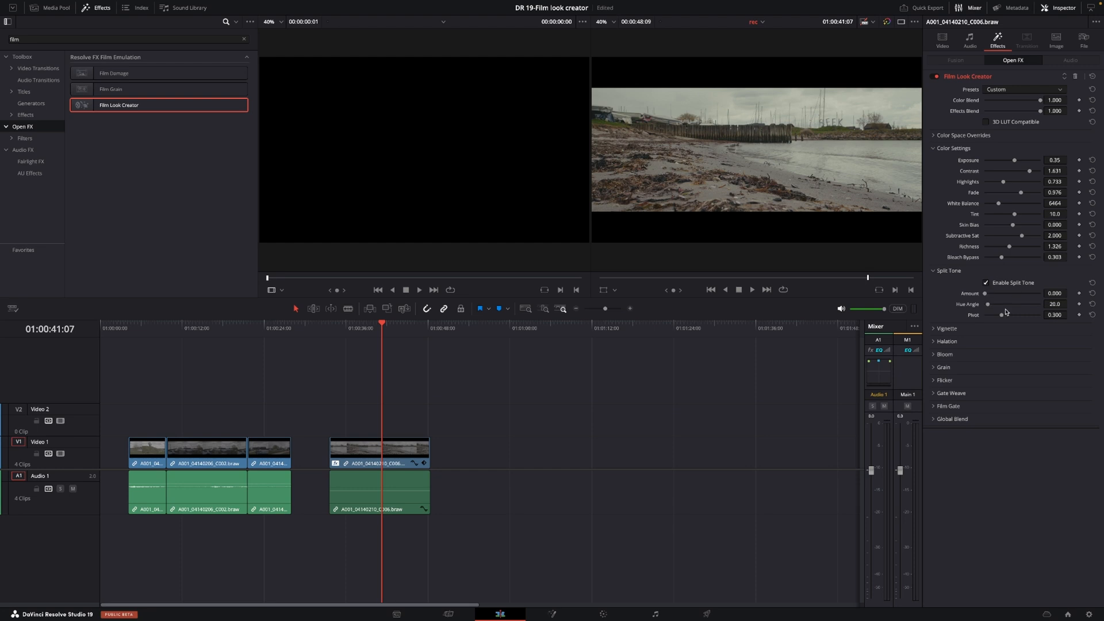
pyautogui.moveTo(985, 296)
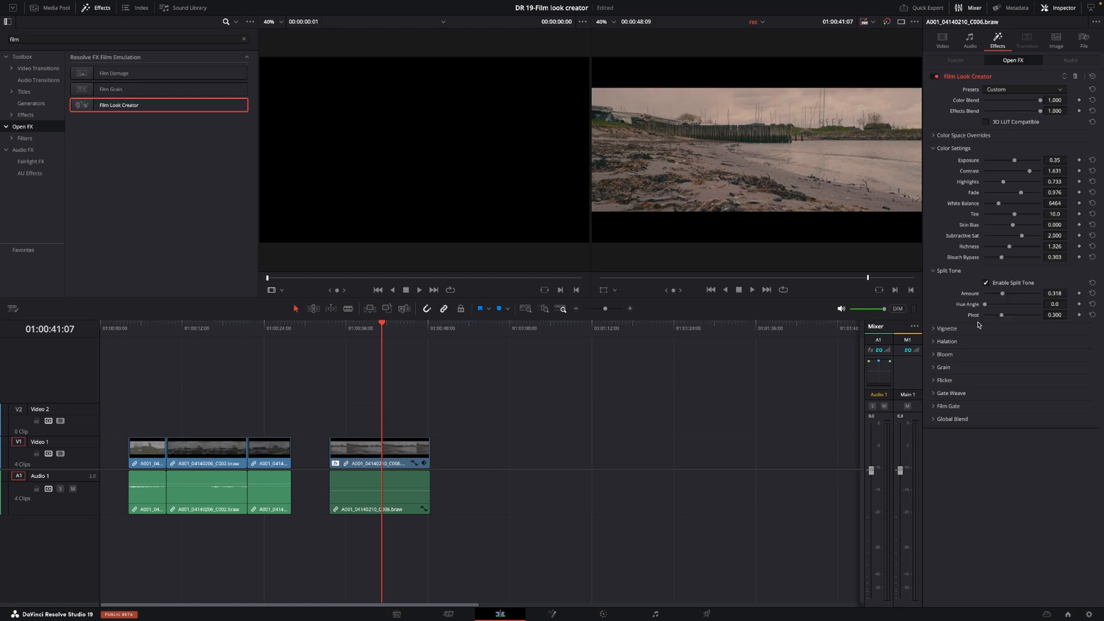
pyautogui.moveTo(1011, 322)
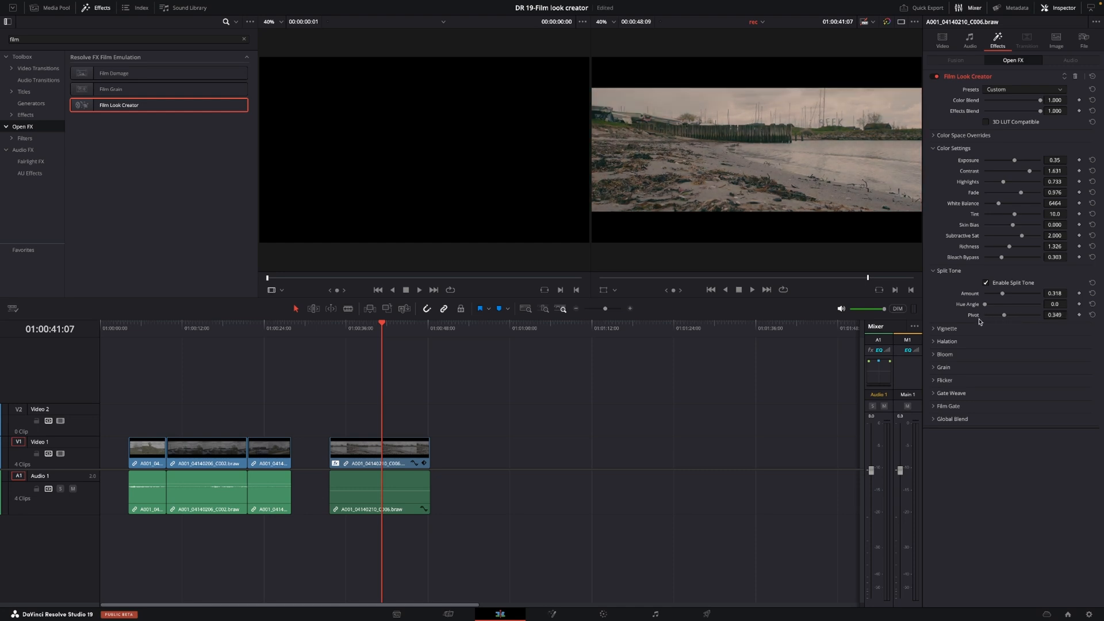
# Expand the Vignette section and enable the vignette.
pyautogui.click(946, 329)
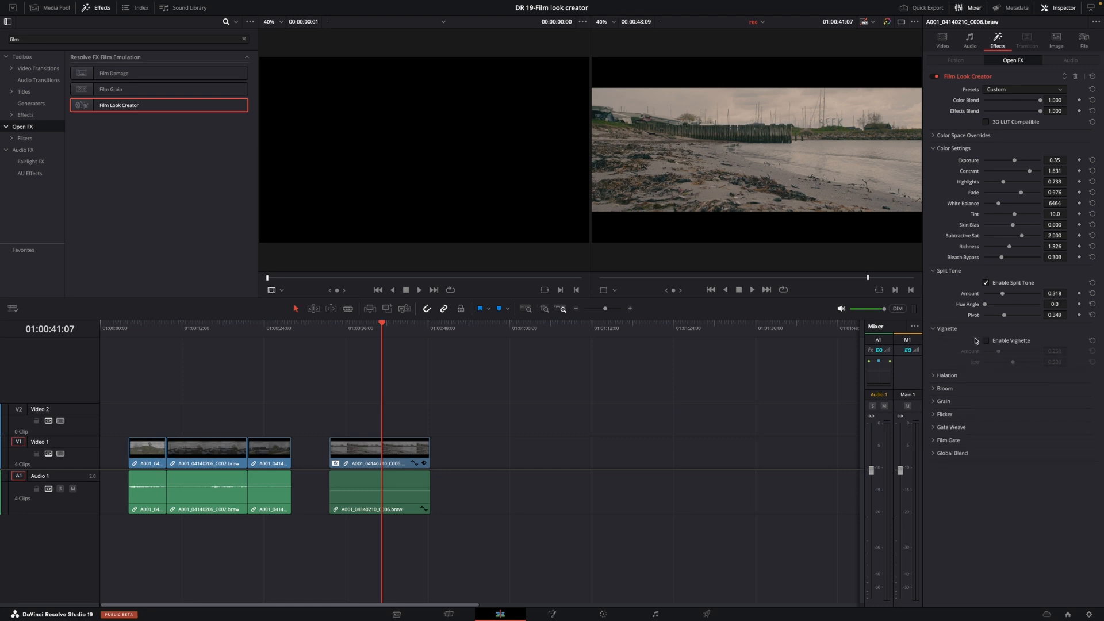
pyautogui.click(986, 341)
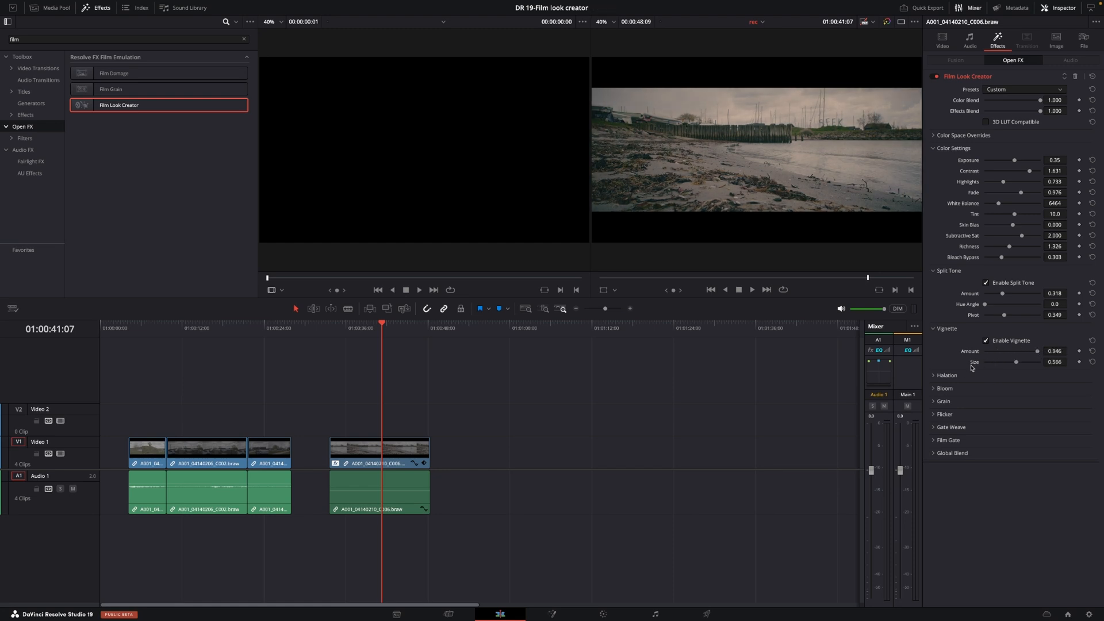
pyautogui.moveTo(935, 380)
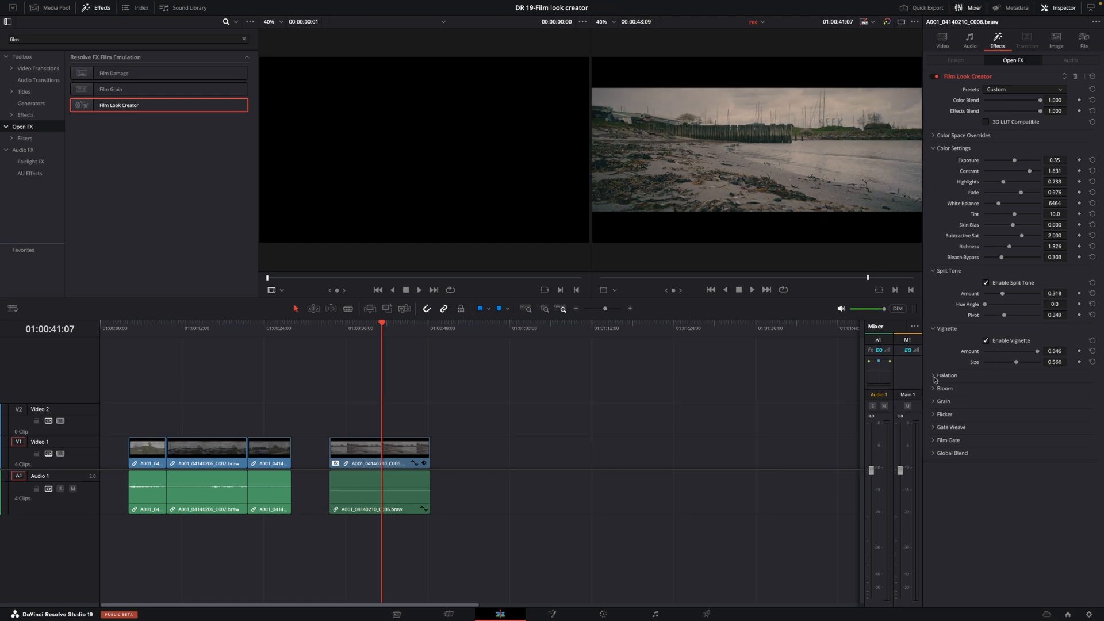
# Try enabling halation, switch it back off, and expand the Bloom section.
pyautogui.click(934, 376)
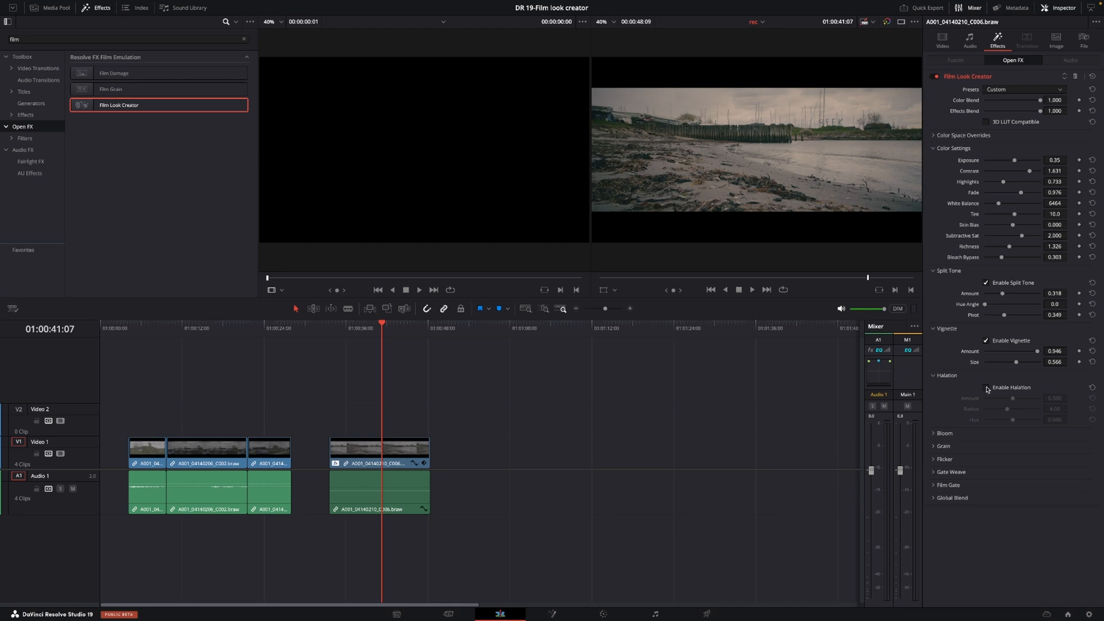
pyautogui.click(986, 387)
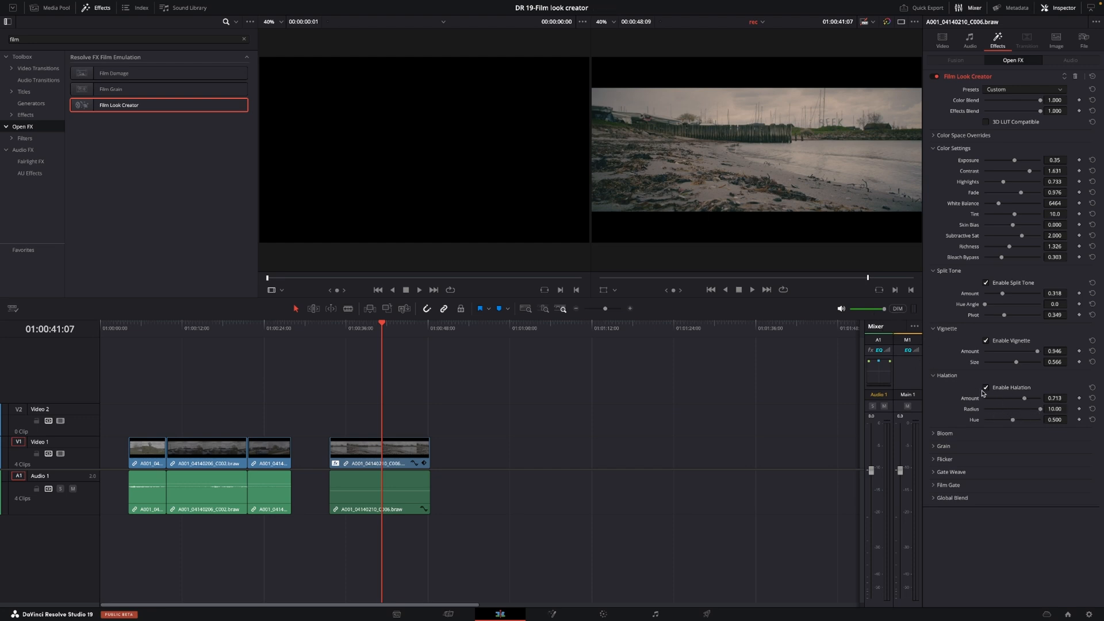
pyautogui.click(985, 387)
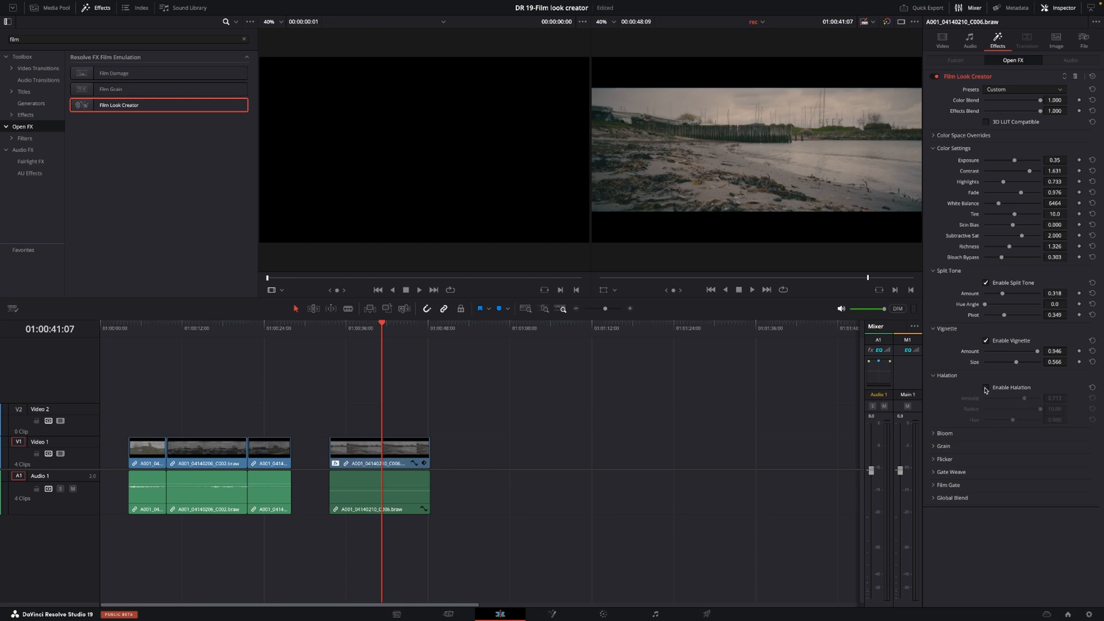
pyautogui.click(935, 433)
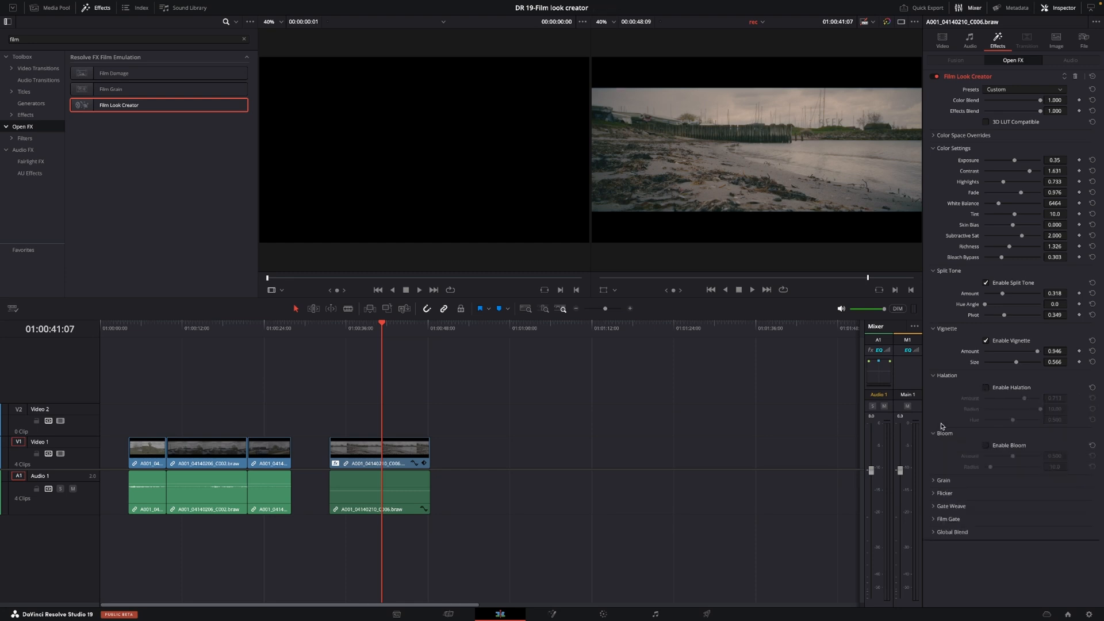
# Enable bloom, keeping amount 0.790 and radius 100.0.
pyautogui.click(986, 446)
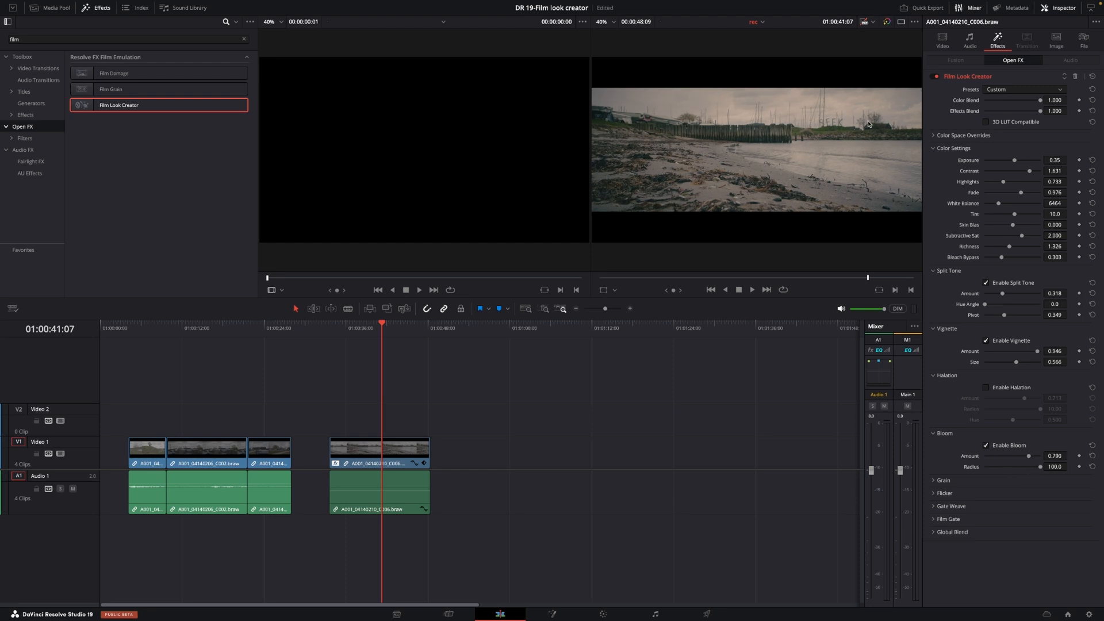
pyautogui.moveTo(945, 470)
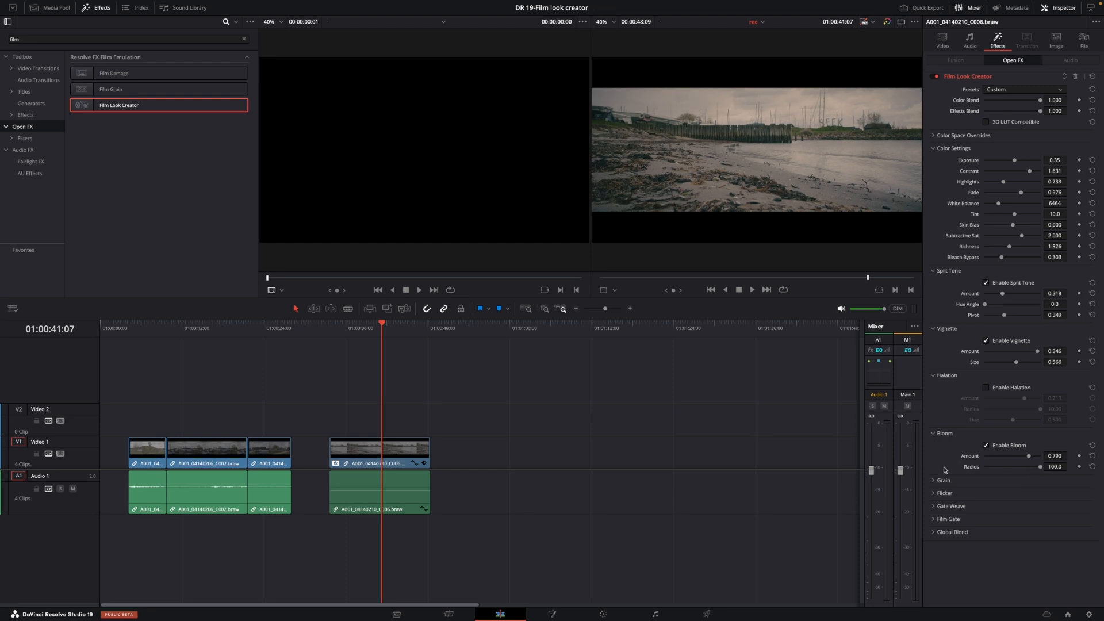
# Expand the Grain section, enable film grain and pick a grain preset.
pyautogui.click(942, 470)
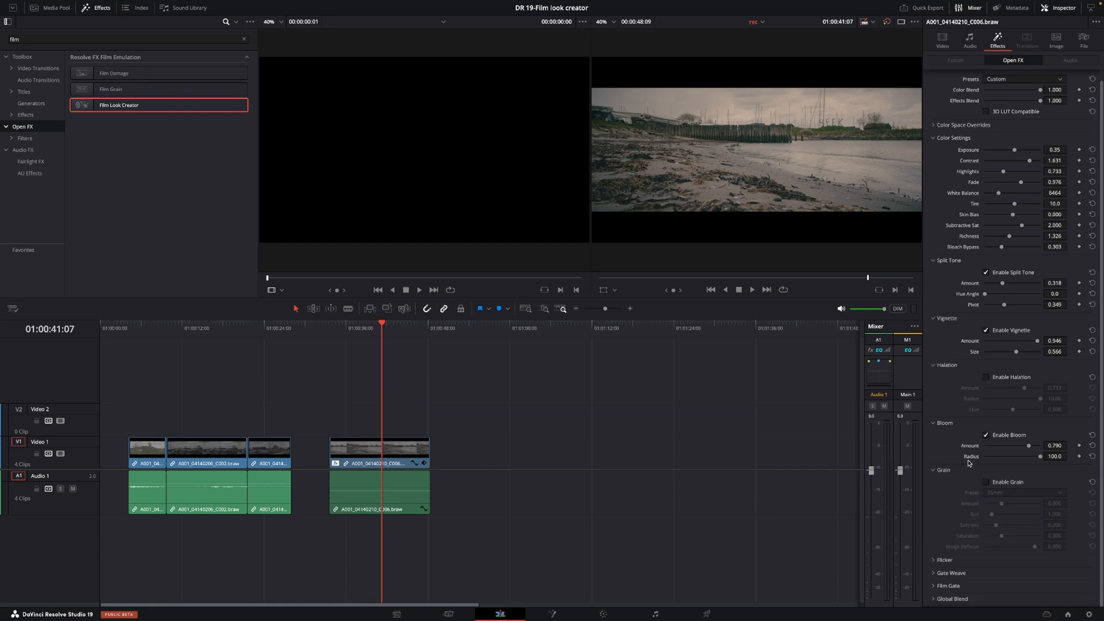
pyautogui.click(986, 482)
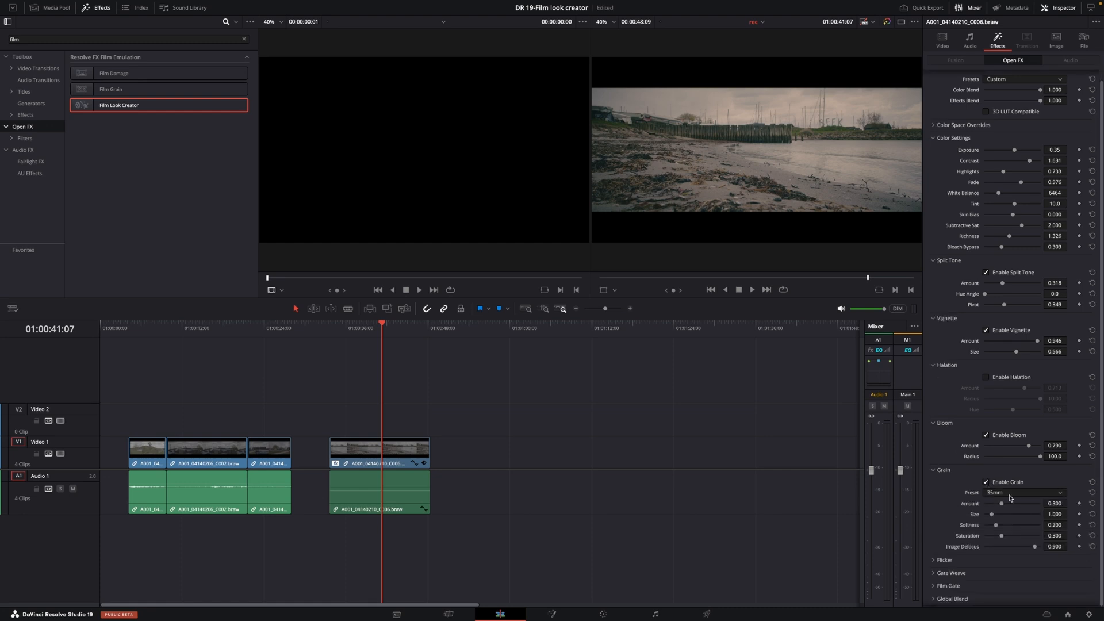
pyautogui.click(1025, 493)
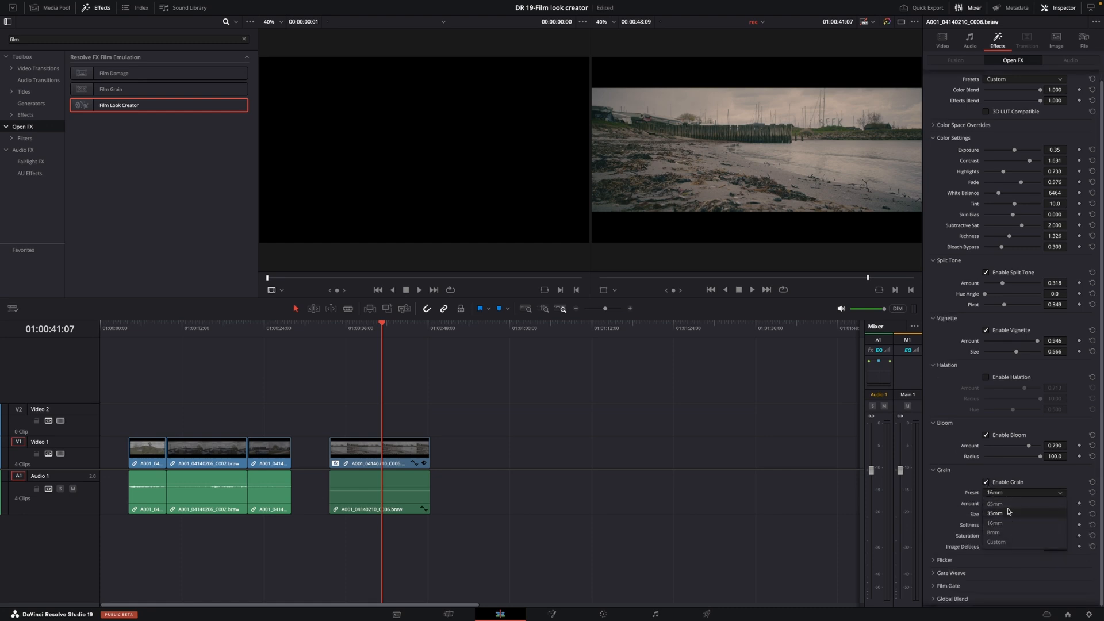
pyautogui.click(995, 513)
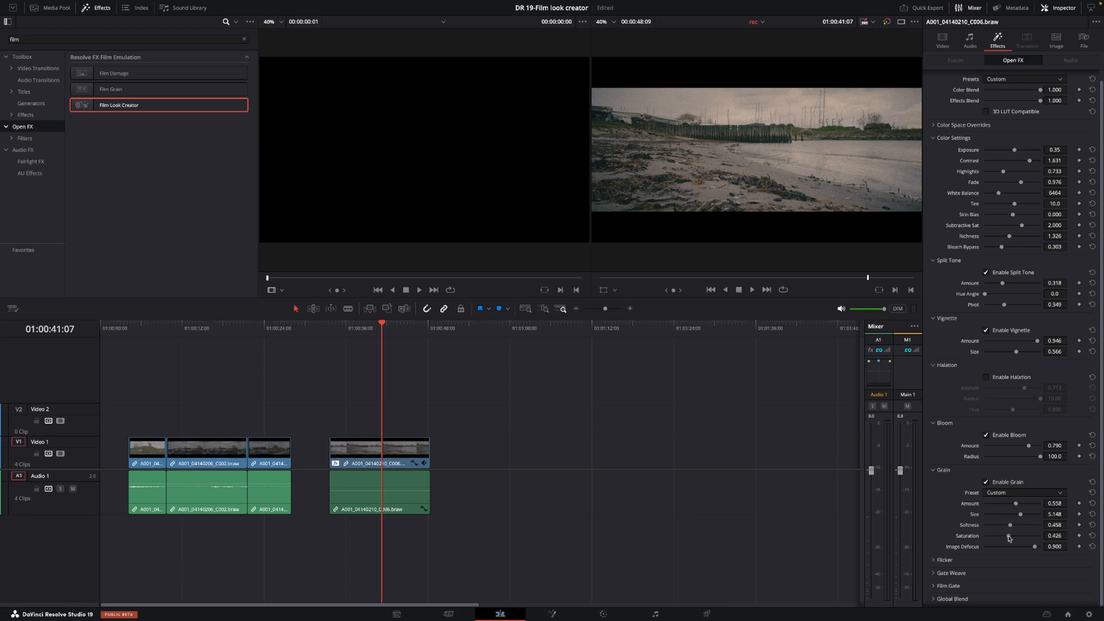
pyautogui.moveTo(1034, 548)
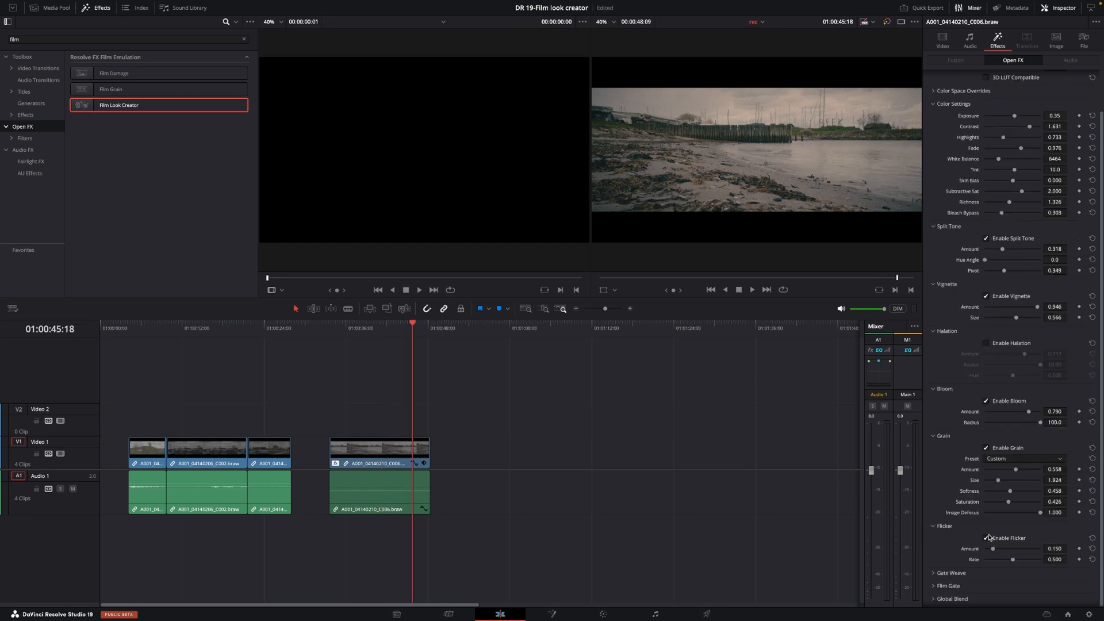
# Turn off film flicker in the Film Look Creator.
pyautogui.click(985, 539)
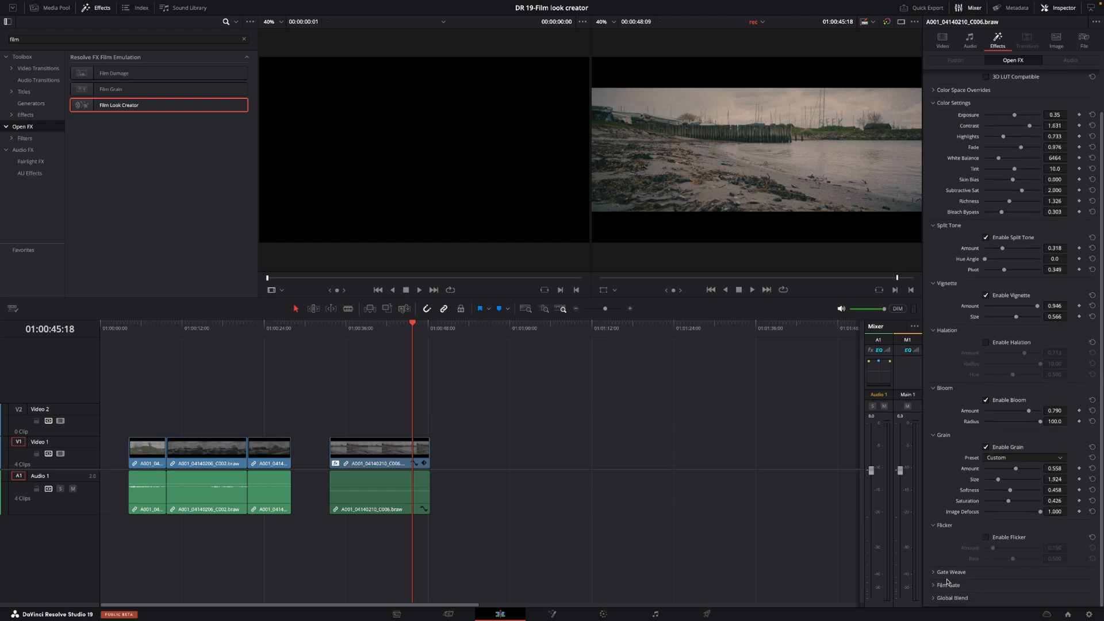
pyautogui.scroll(-3)
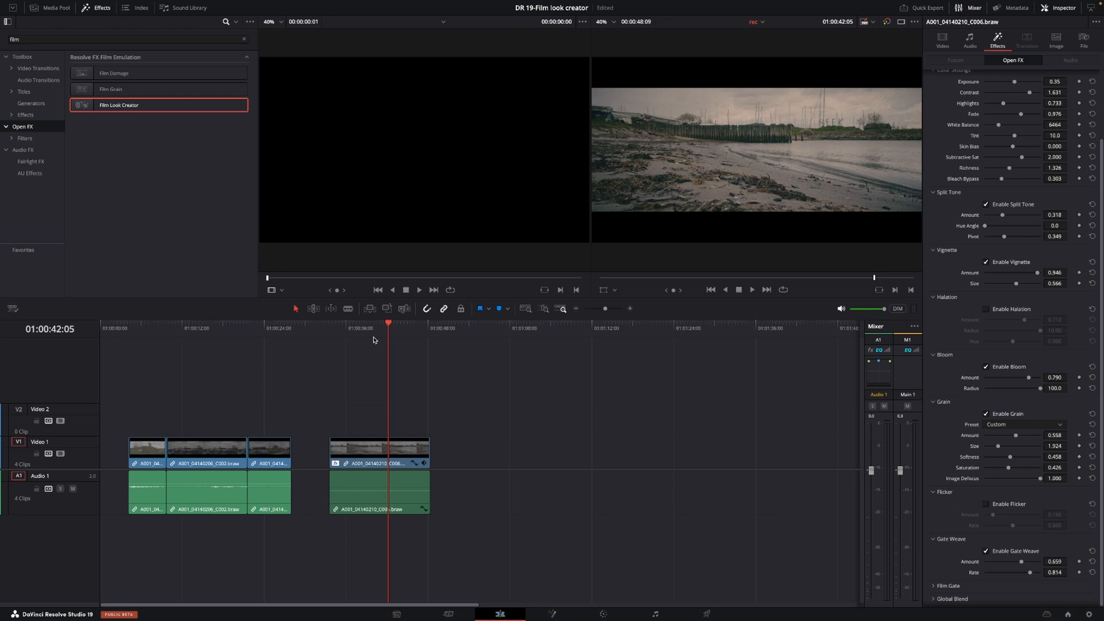
pyautogui.moveTo(857, 474)
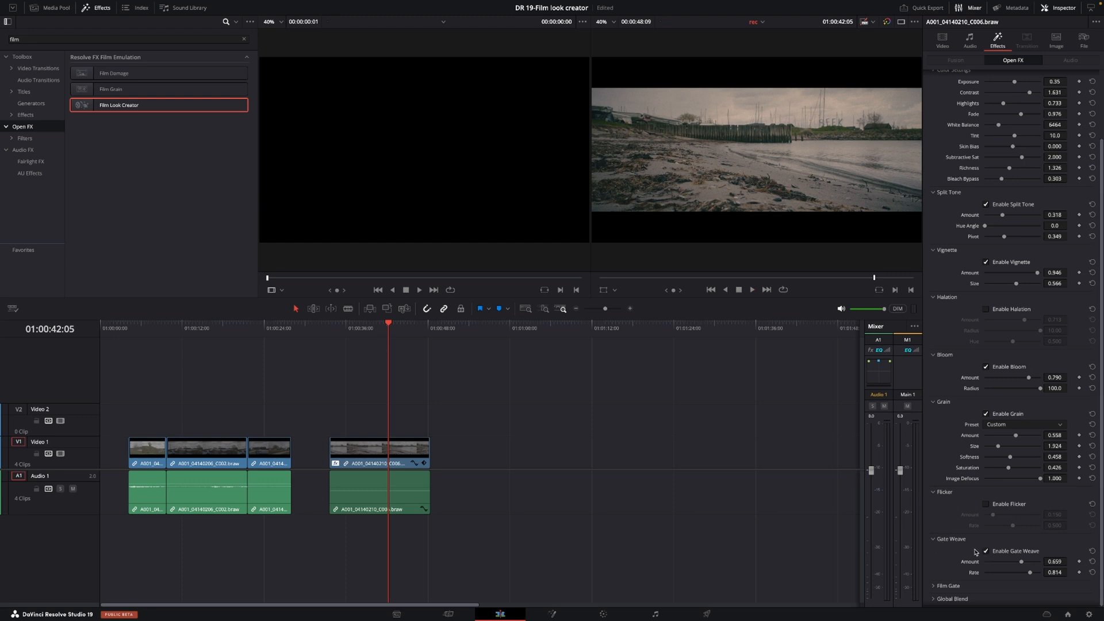
pyautogui.moveTo(988, 556)
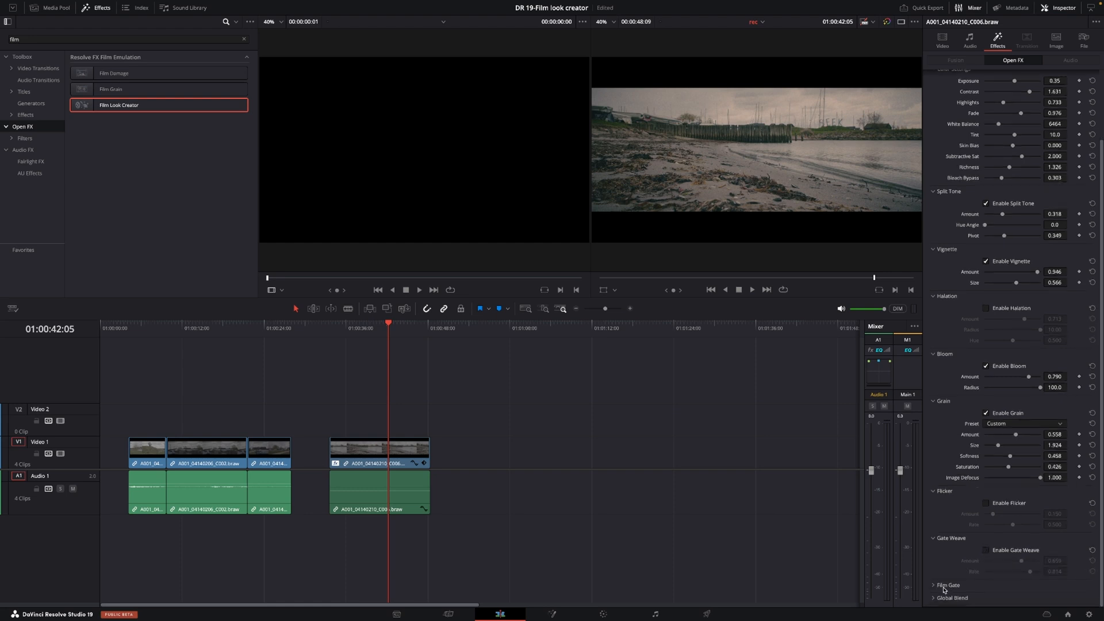
# Choose the 35mm Academy film gate preset, then disable film gate again.
pyautogui.scroll(-3)
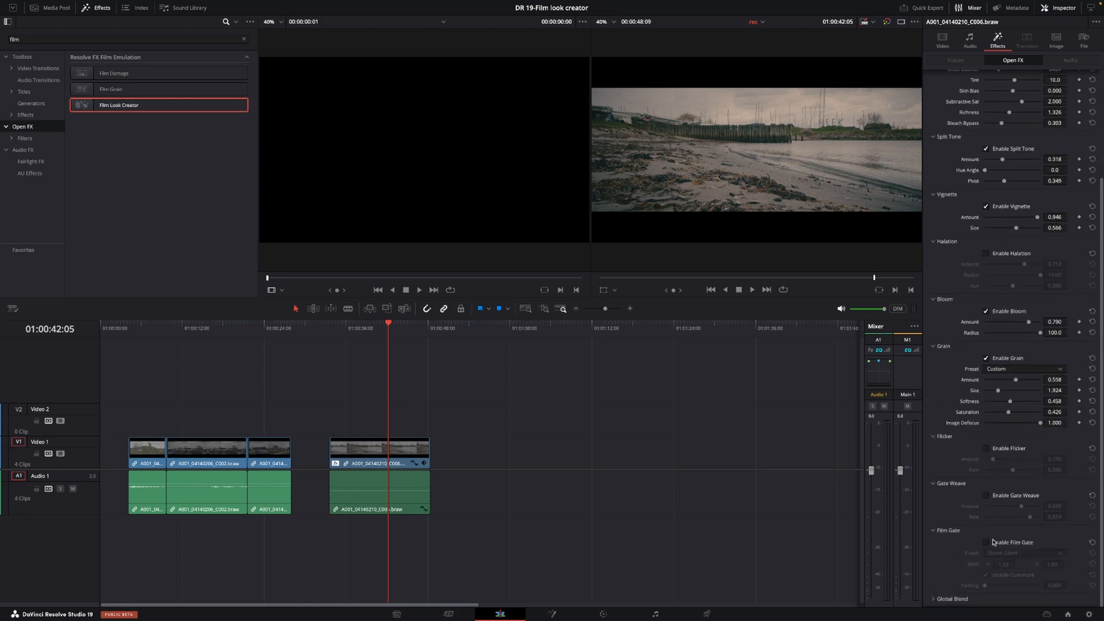
pyautogui.click(985, 542)
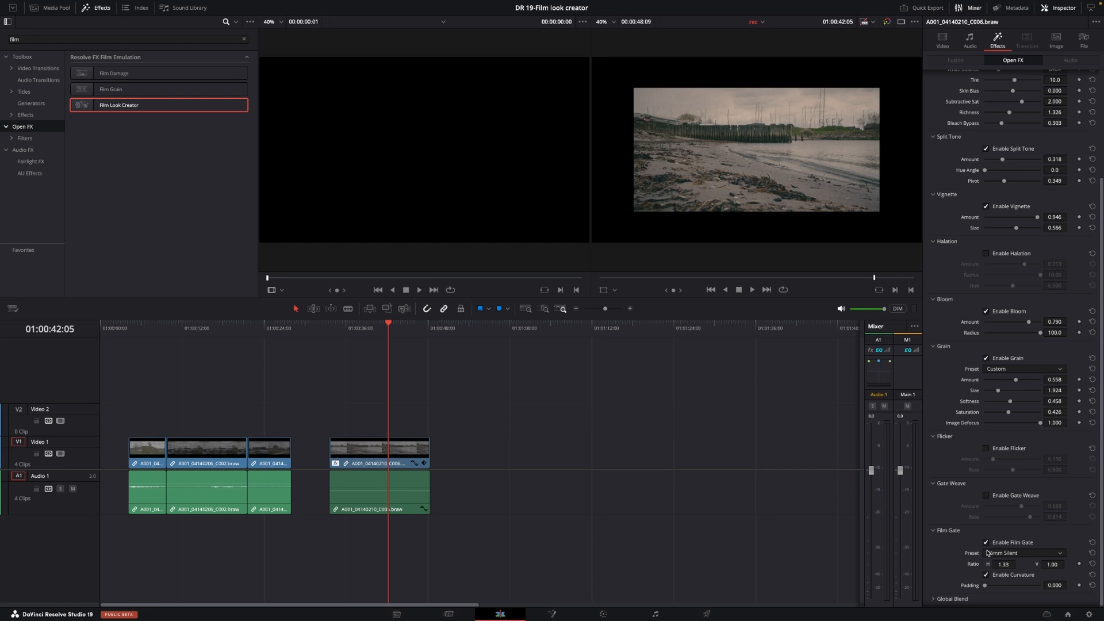
pyautogui.click(1025, 553)
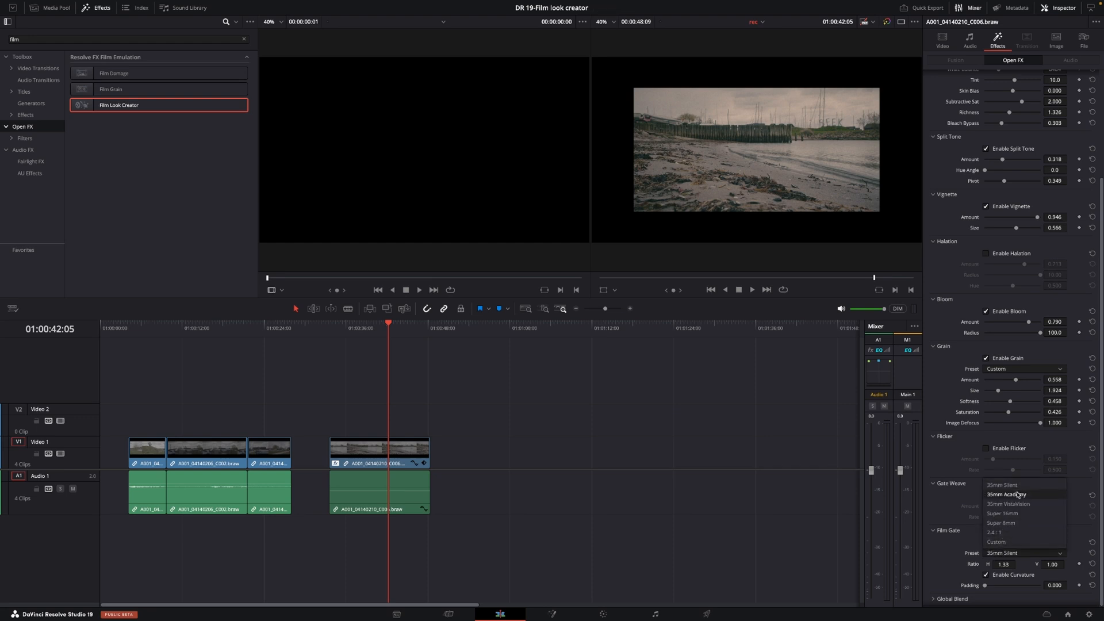
pyautogui.click(1006, 493)
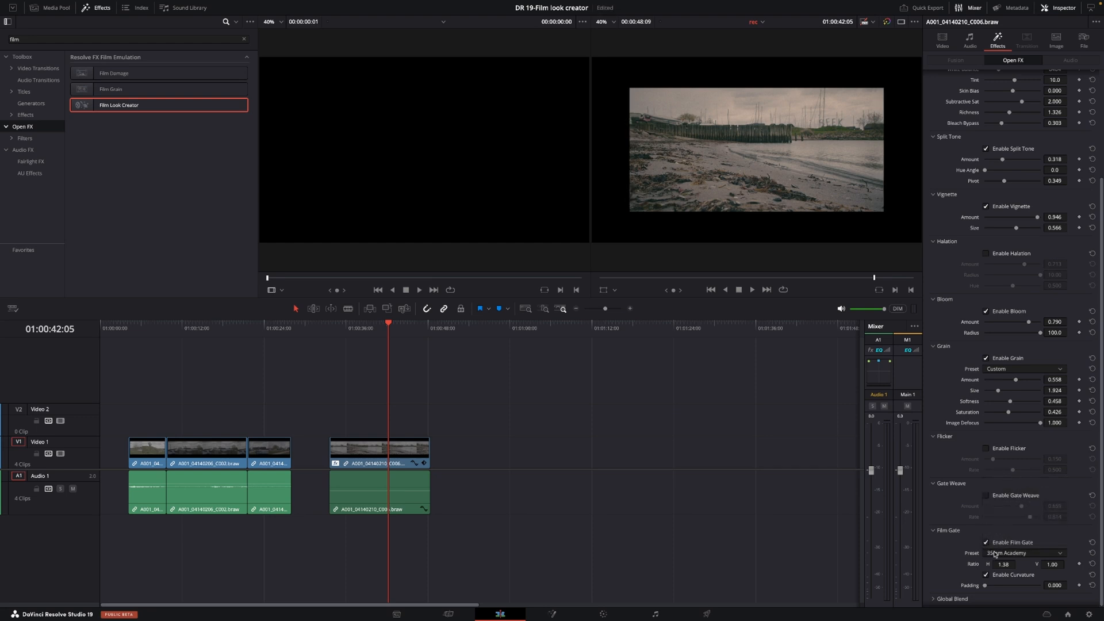
pyautogui.moveTo(959, 546)
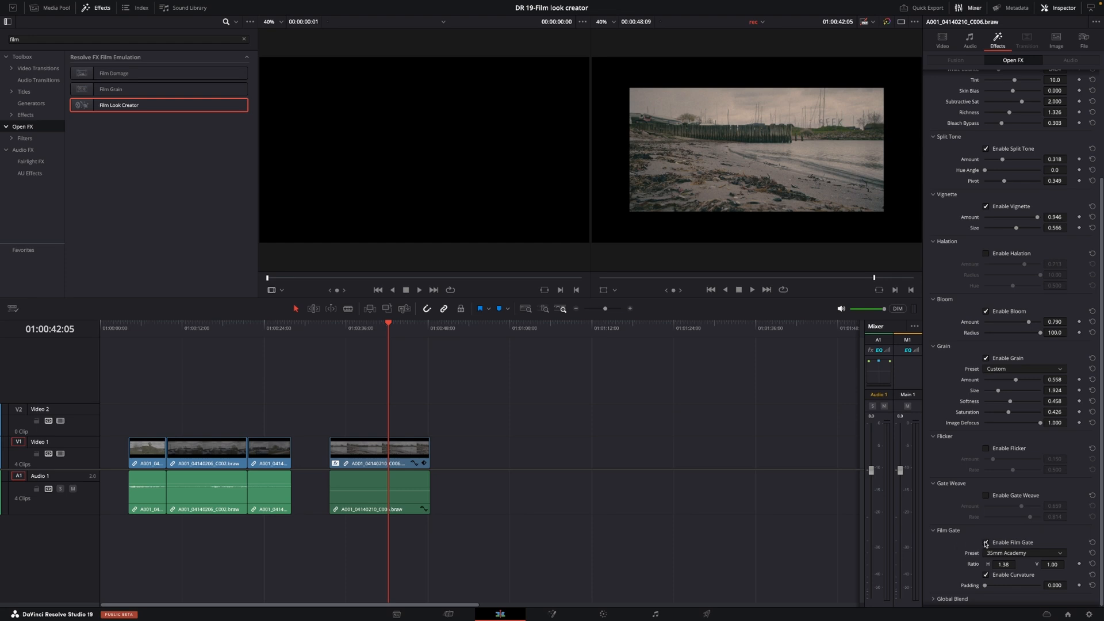
pyautogui.click(985, 542)
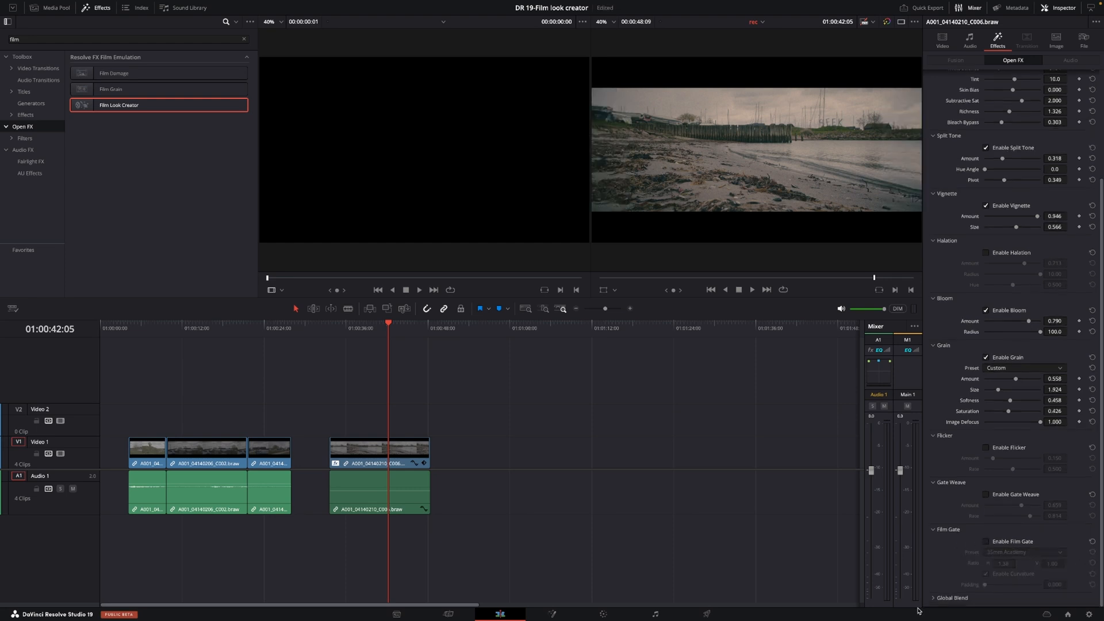
pyautogui.scroll(-3)
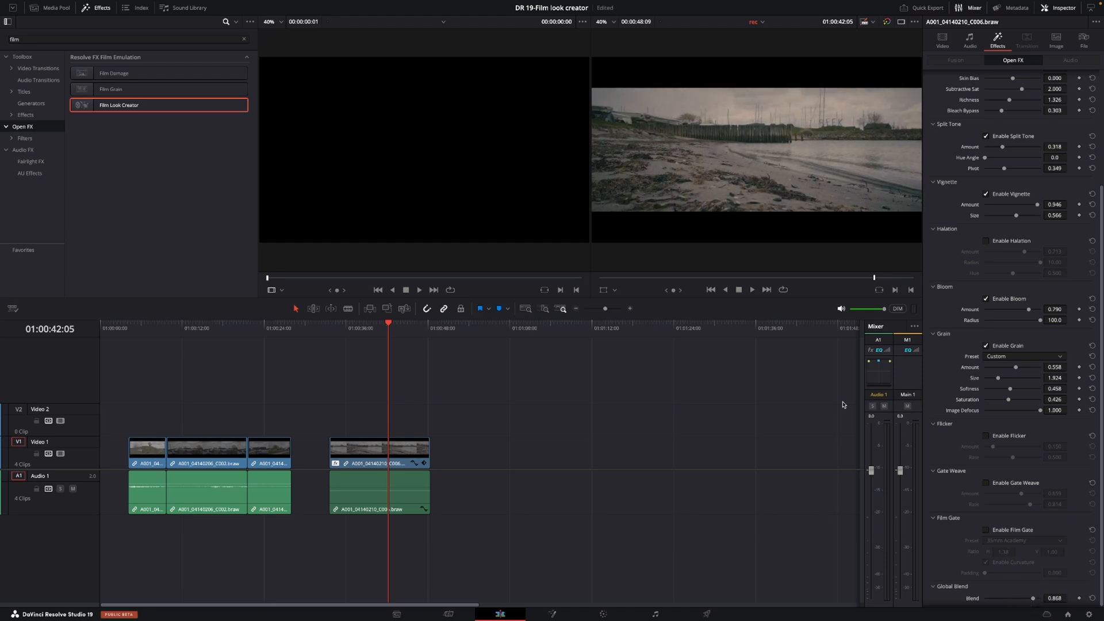
# Scrub the timeline playhead around the start of the graded beach clip to review the look.
pyautogui.click(339, 328)
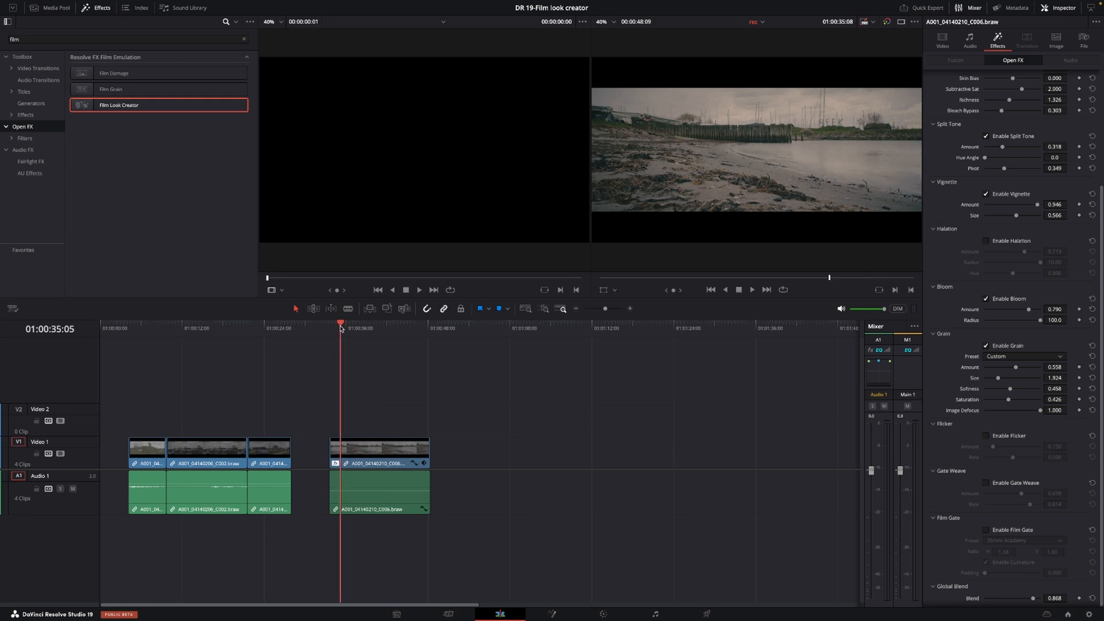
pyautogui.click(330, 327)
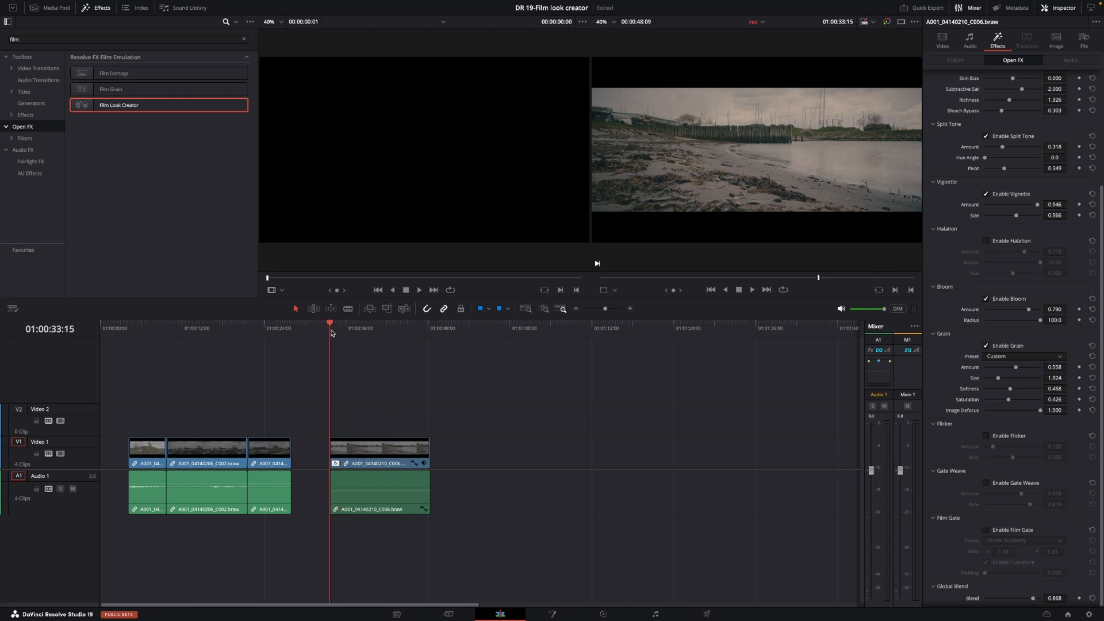
pyautogui.click(395, 324)
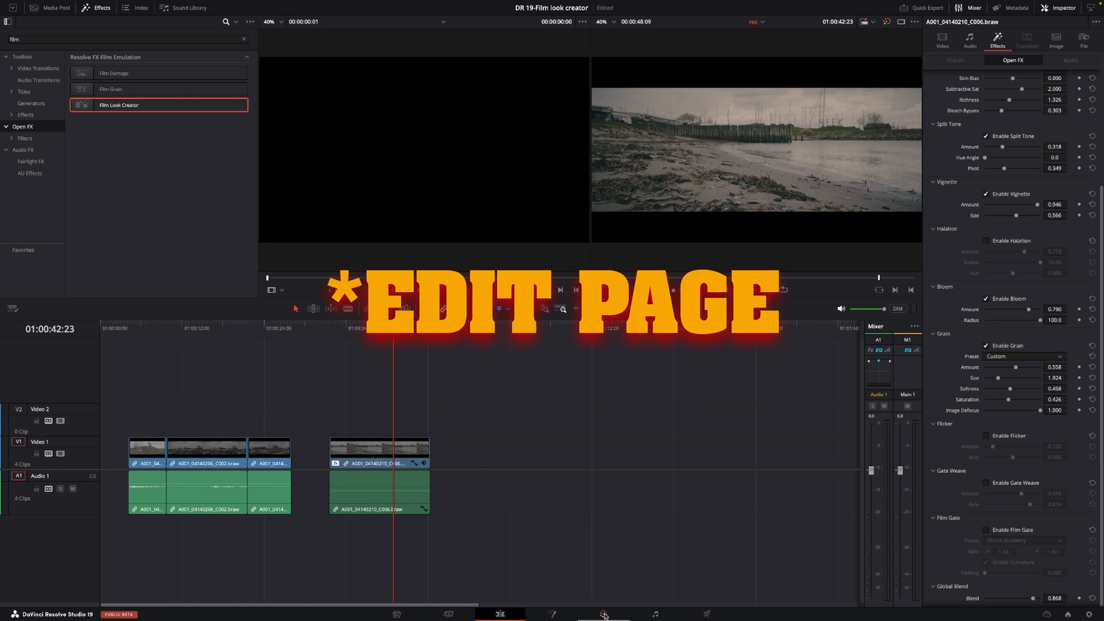
# Switch to the Color page to view the beach clip's single node.
pyautogui.click(603, 614)
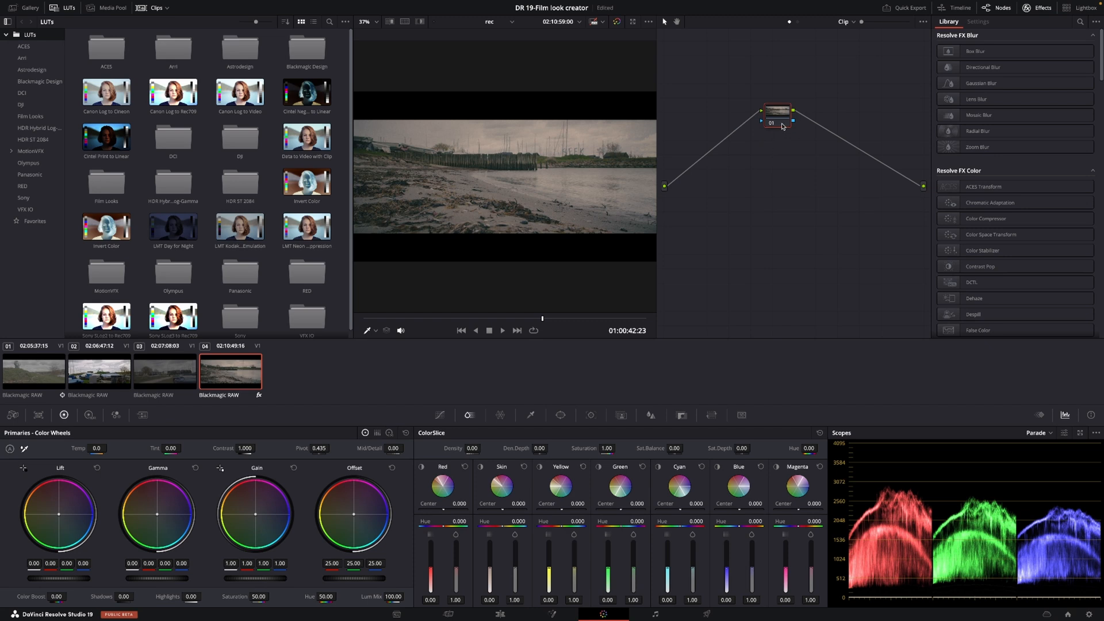
pyautogui.moveTo(778, 112)
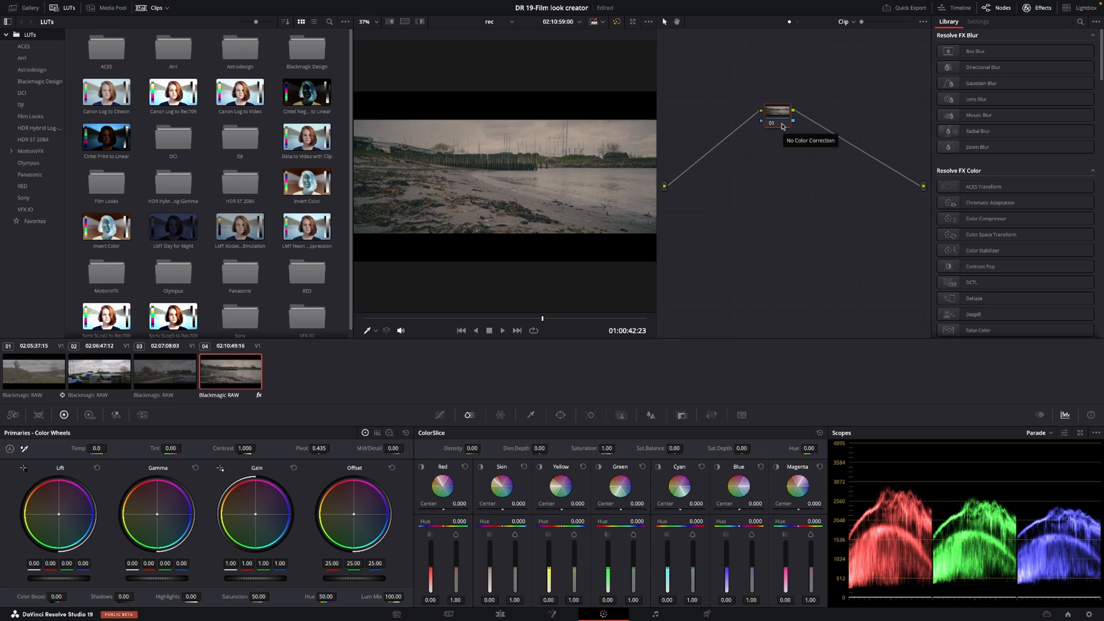
pyautogui.moveTo(543, 142)
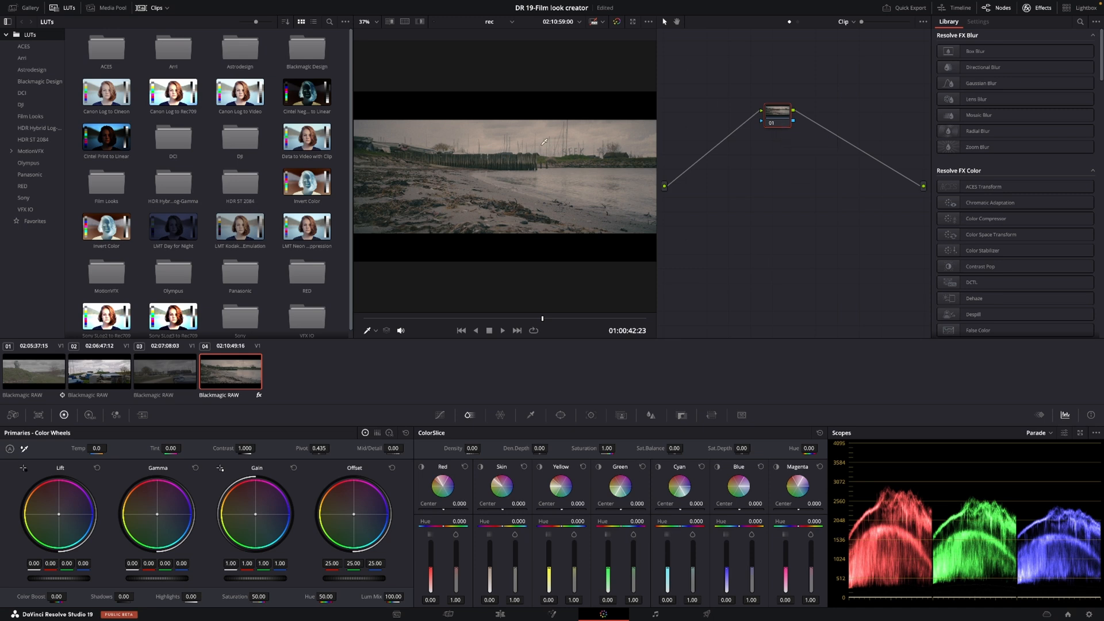
pyautogui.moveTo(700, 122)
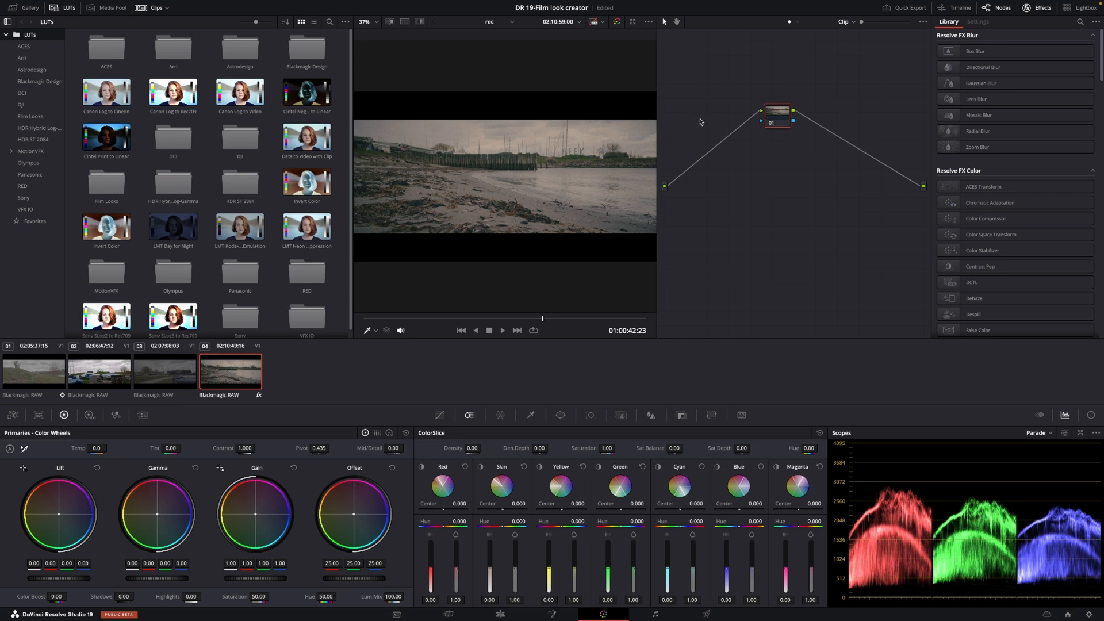